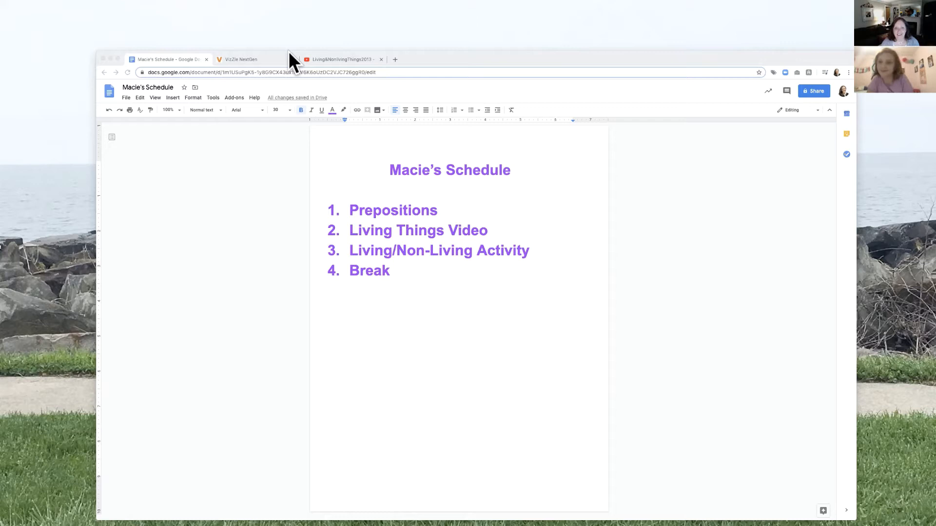
mouse_move(243, 36)
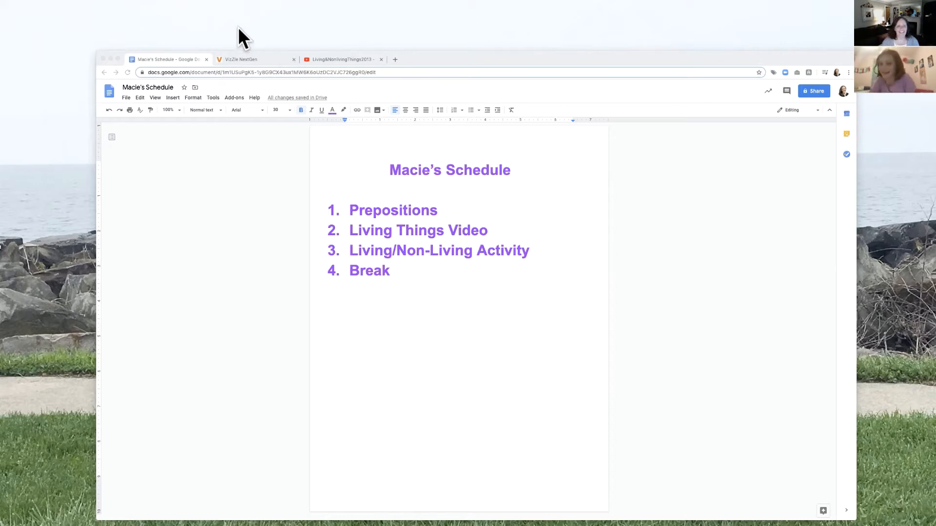
mouse_move(275, 178)
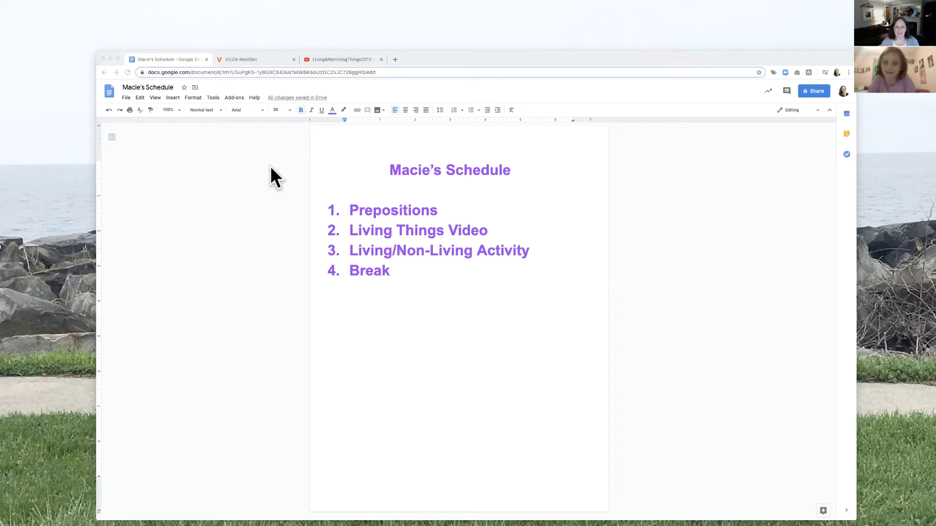
mouse_move(640, 290)
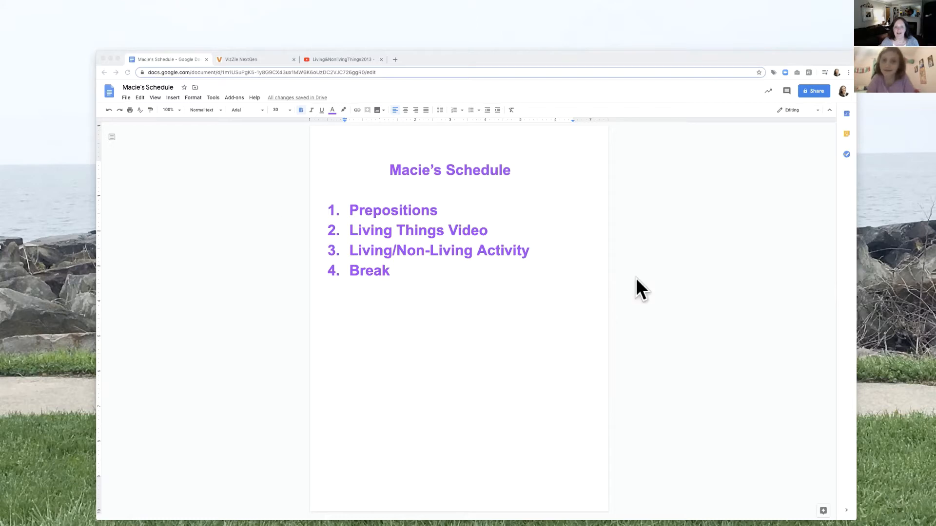
mouse_move(424, 229)
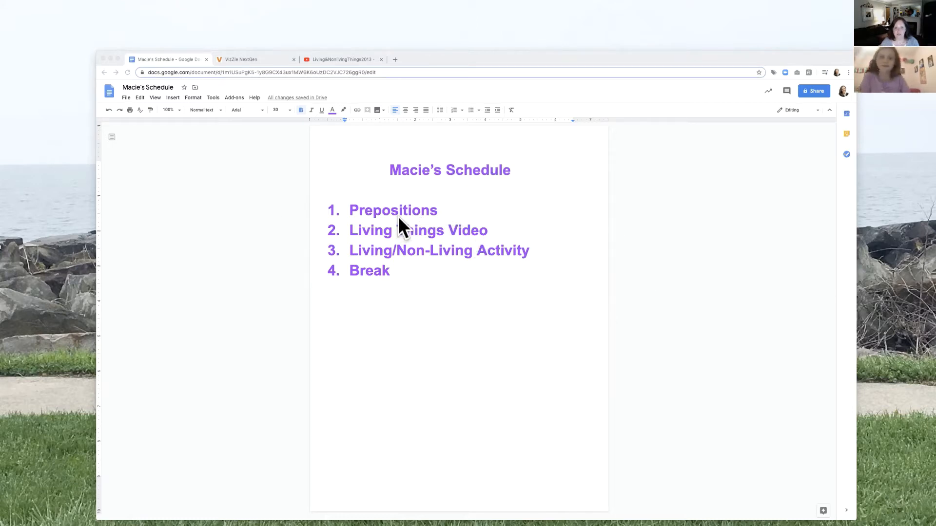
mouse_move(454, 254)
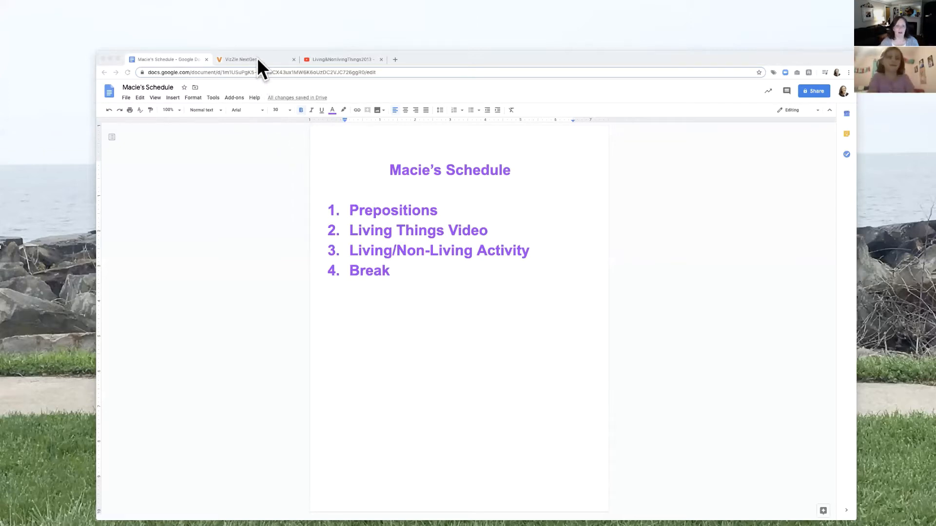
mouse_move(271, 71)
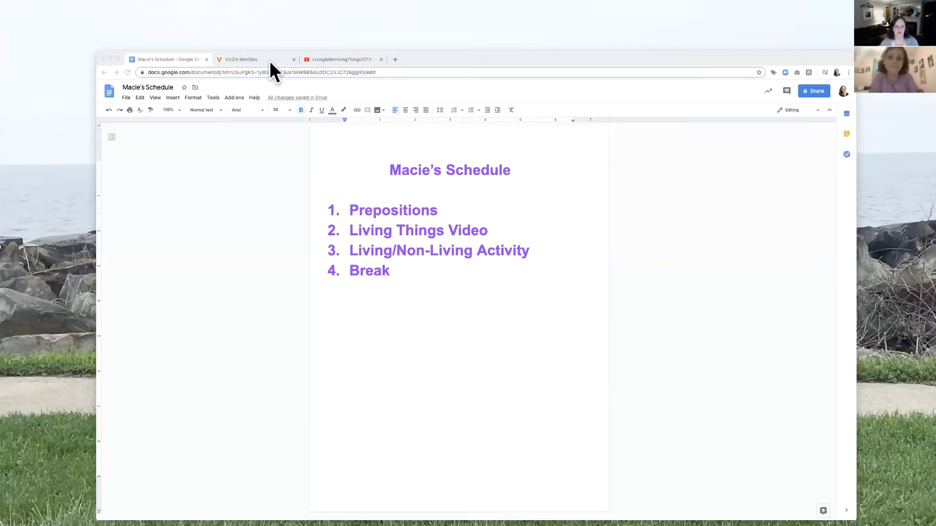
Switch to VizZle NextGen to bring up Macie's lesson library.
click(242, 59)
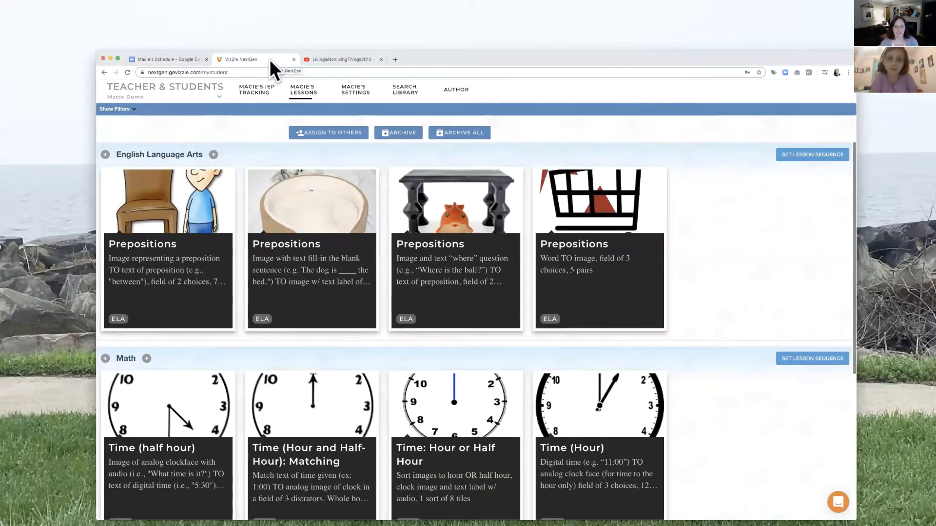
mouse_move(298, 229)
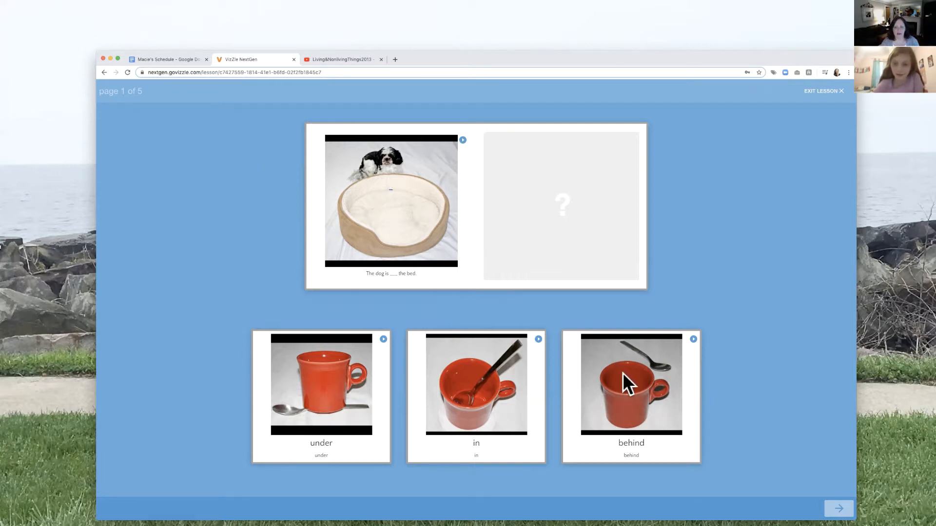
Fill the dog-and-bed blanks with behind, in, under and next to, then continue to the reward game.
drag(630, 385, 540, 173)
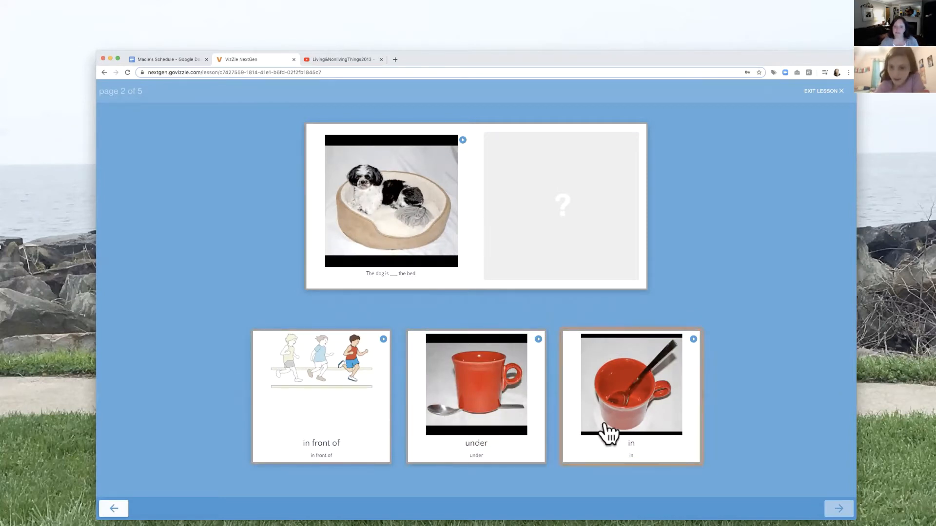
drag(631, 397, 561, 205)
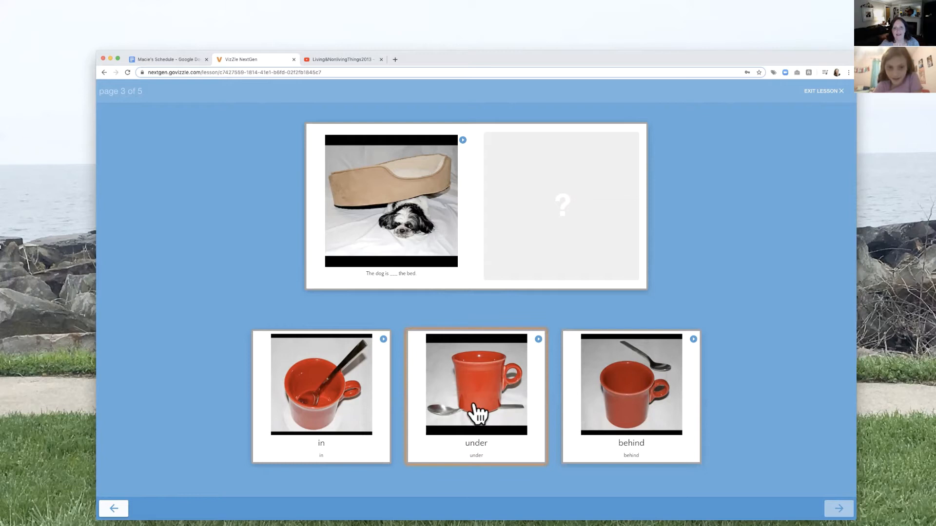
mouse_move(471, 424)
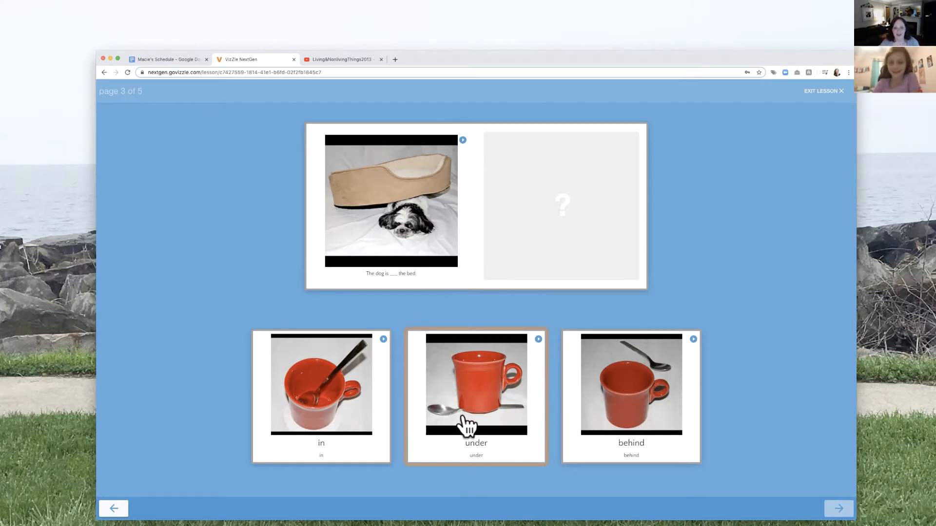
drag(476, 397, 518, 344)
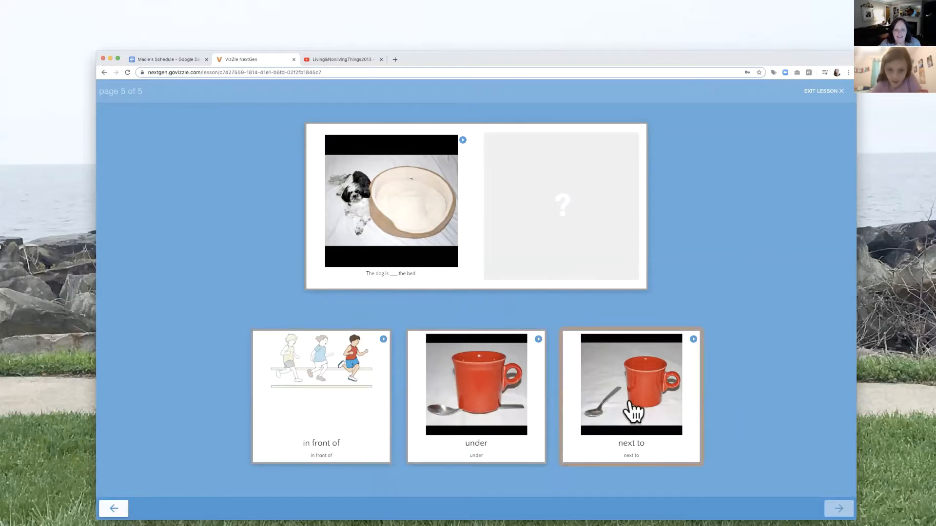
drag(631, 397, 544, 206)
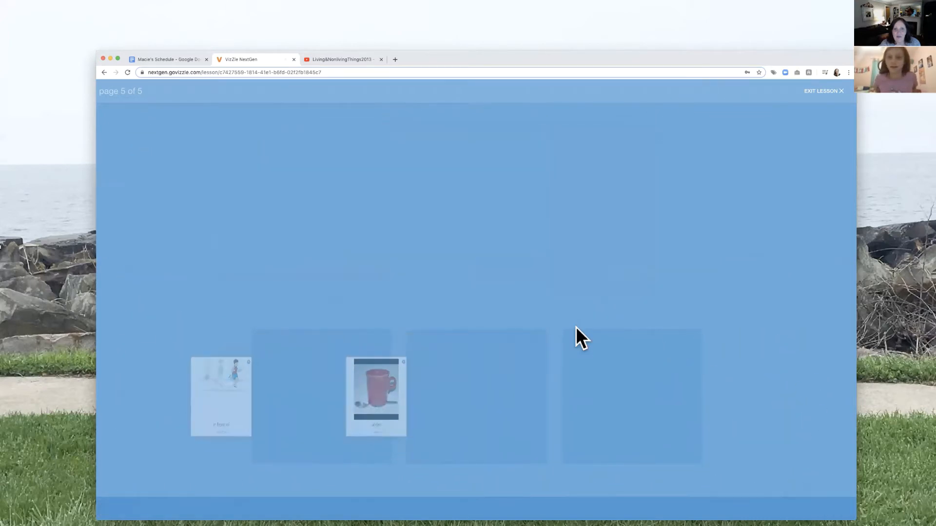
click(376, 396)
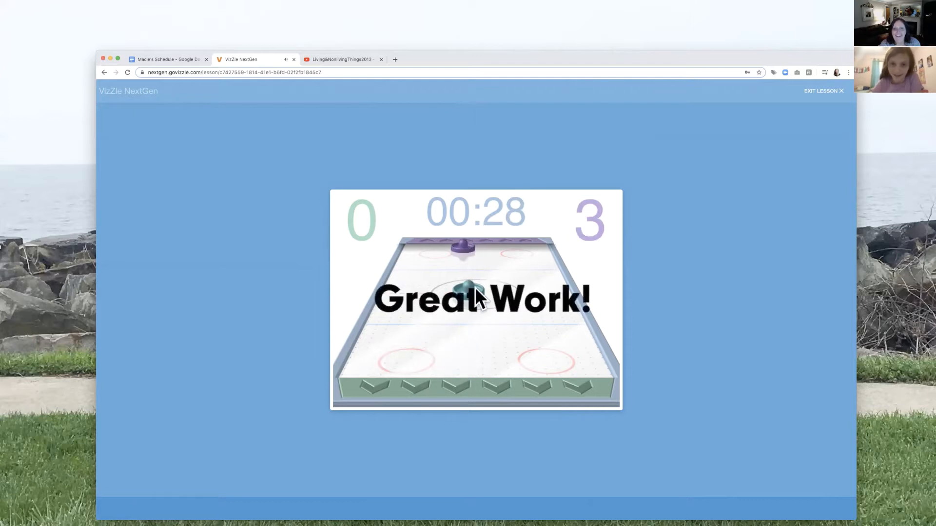
mouse_move(481, 309)
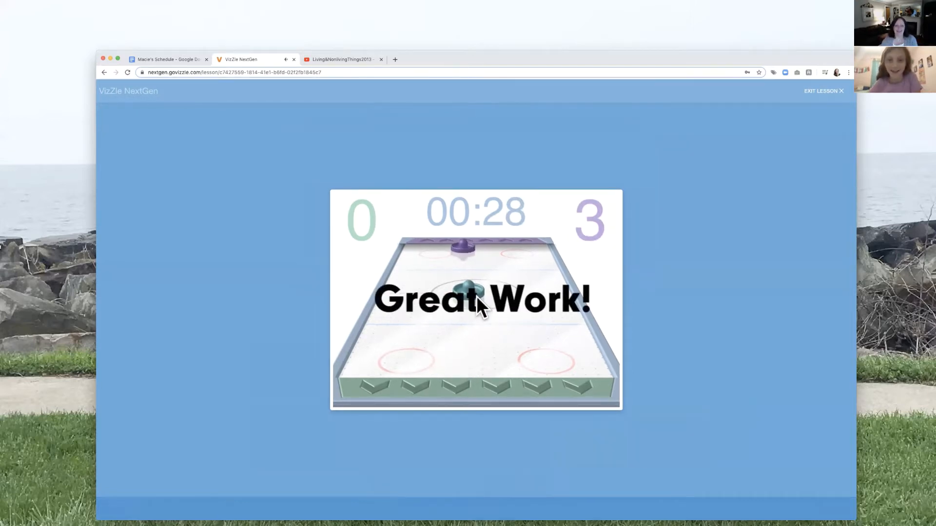
Exit the lesson and strike through Prepositions on Macie's Schedule in Google Docs.
click(823, 91)
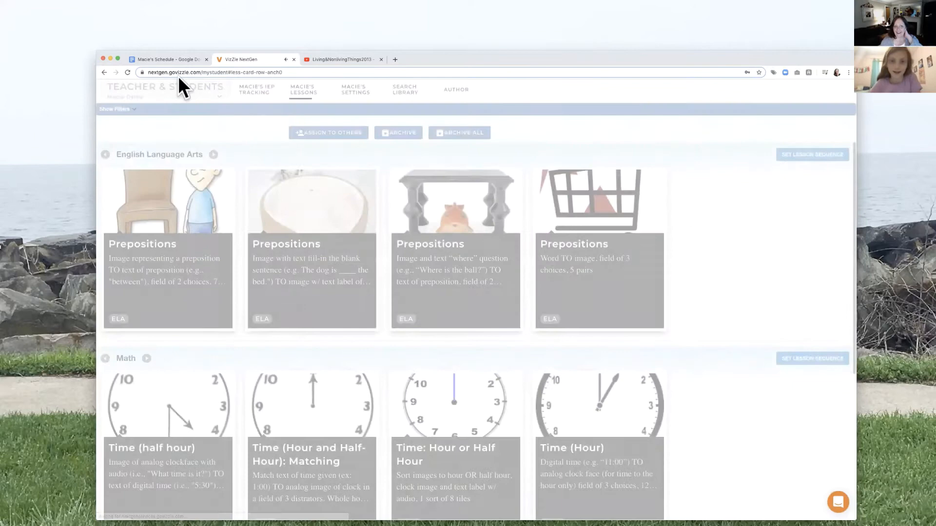
click(167, 59)
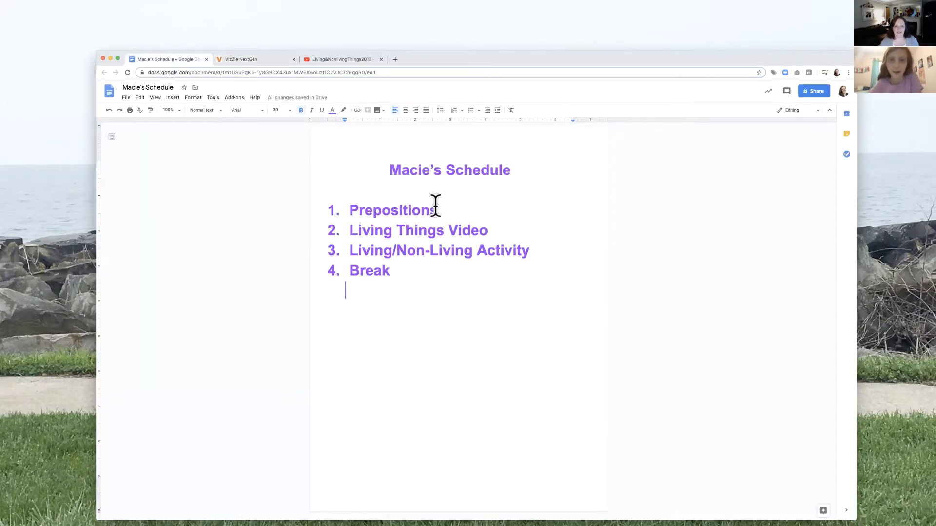
double_click(392, 210)
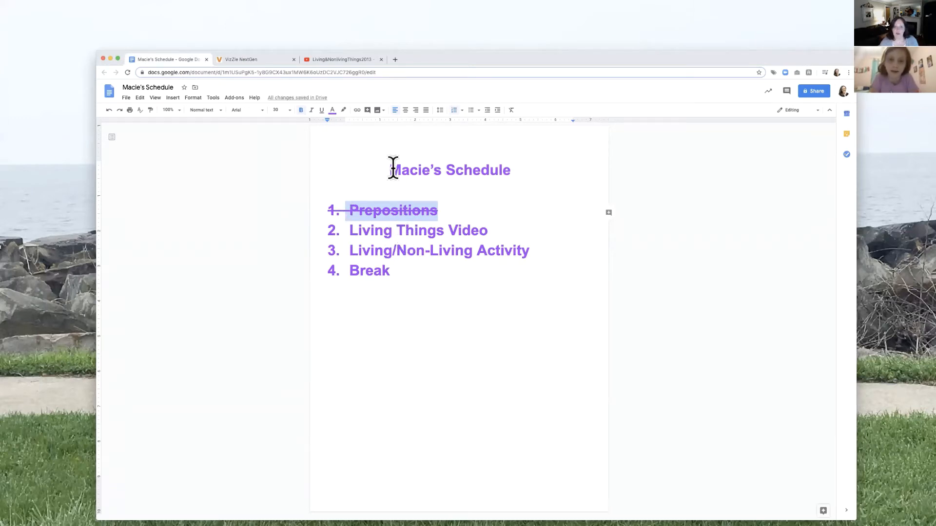
click(340, 59)
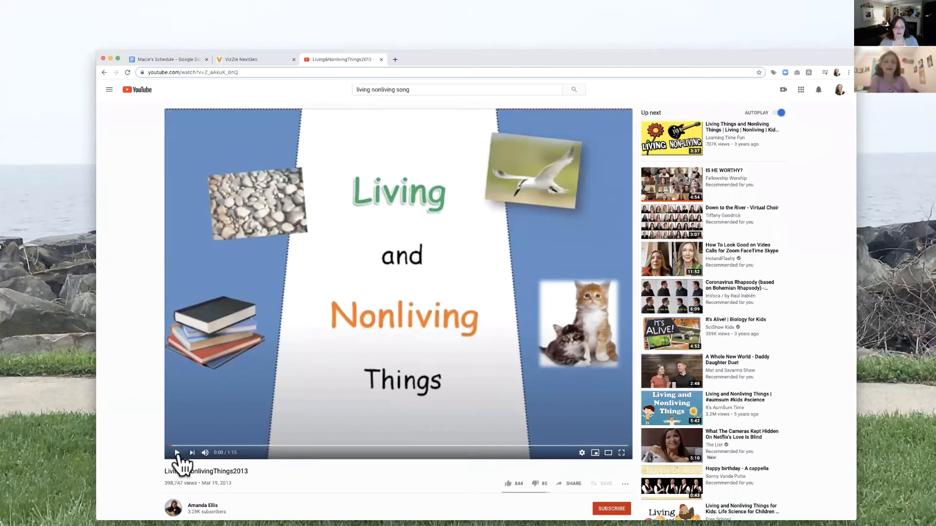
Play the Living and Nonliving Things YouTube video through to its closing credits.
click(177, 452)
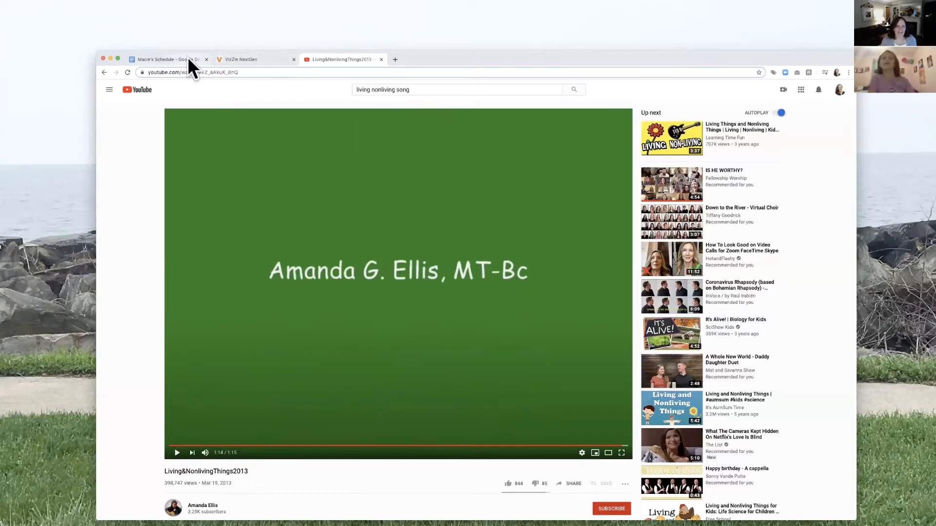
Strike through Living Things Video on Macie's Schedule and return to VizZle.
click(167, 59)
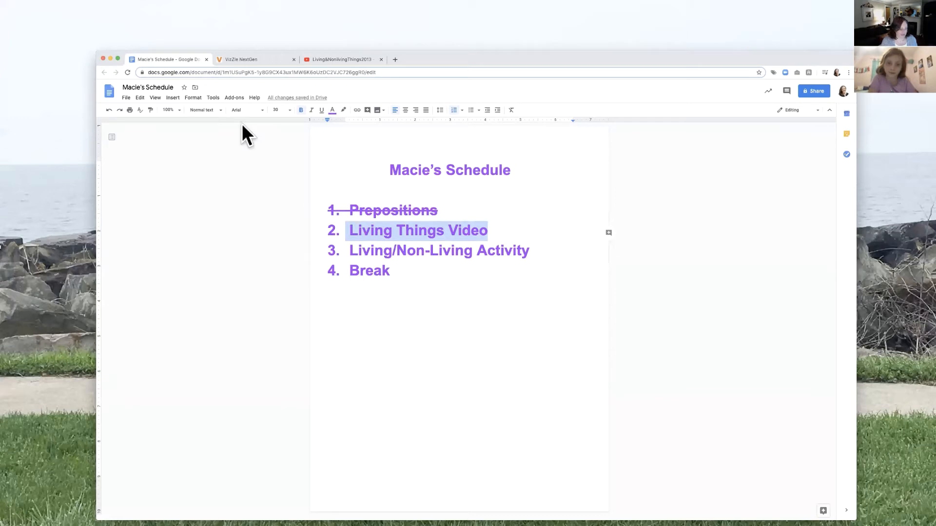
click(332, 109)
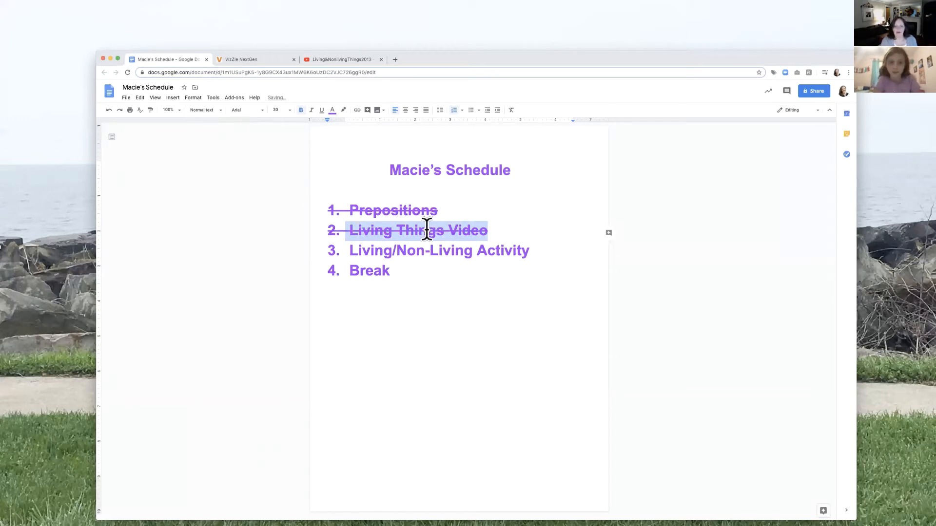
click(250, 59)
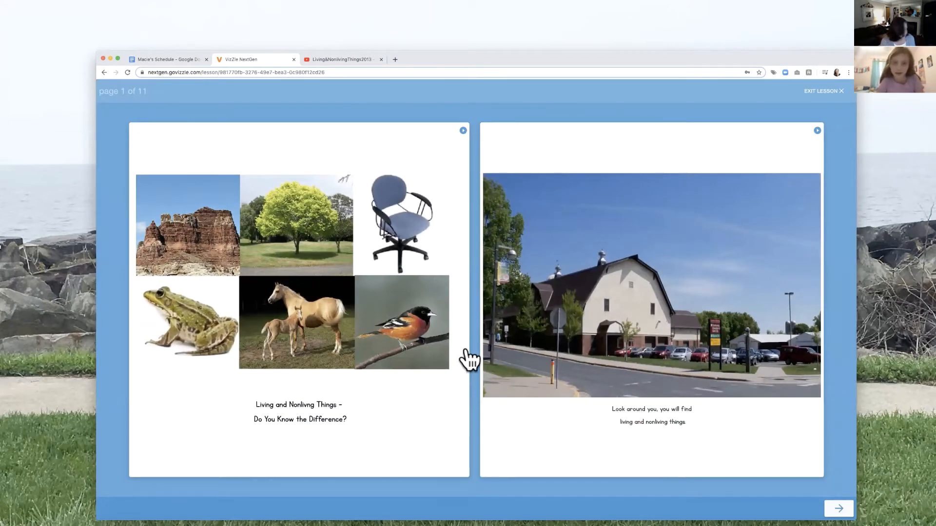
mouse_move(352, 430)
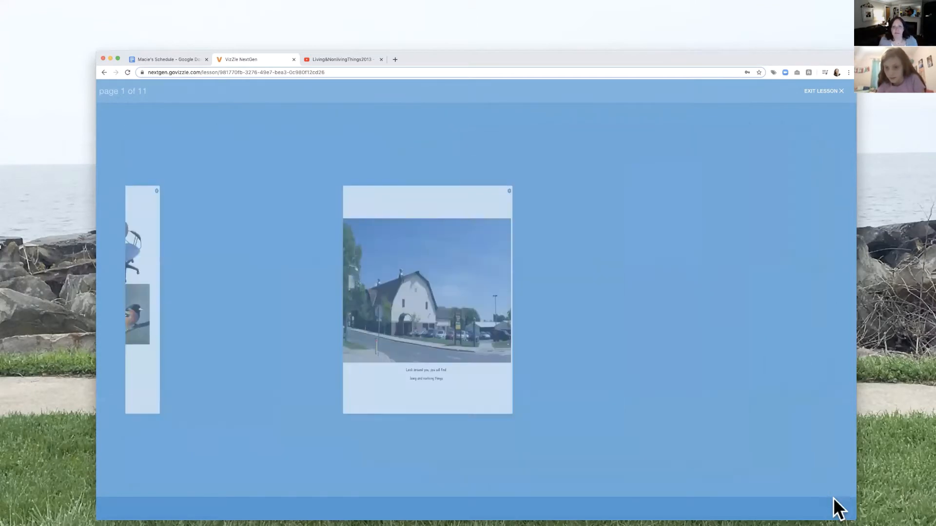
Advance the Living and Nonliving Things lesson from its title page to page 2 of 11.
click(836, 505)
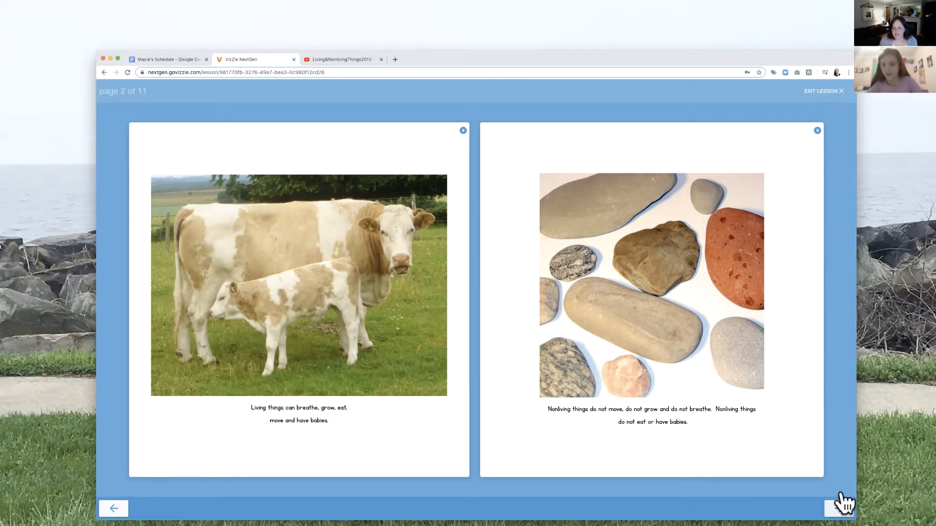
Advance through pages 3 and 4 to the 'Can living things eat?' question on page 5.
click(839, 508)
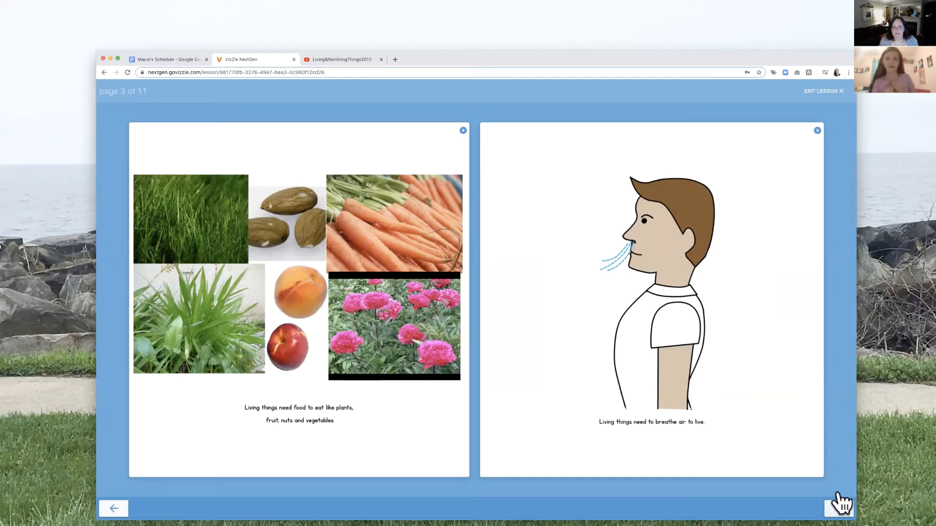
mouse_move(755, 508)
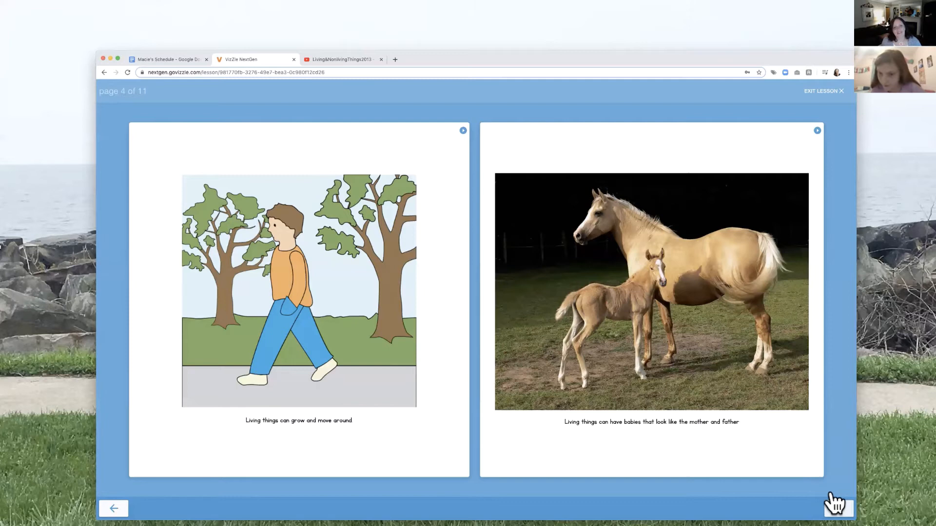
click(837, 505)
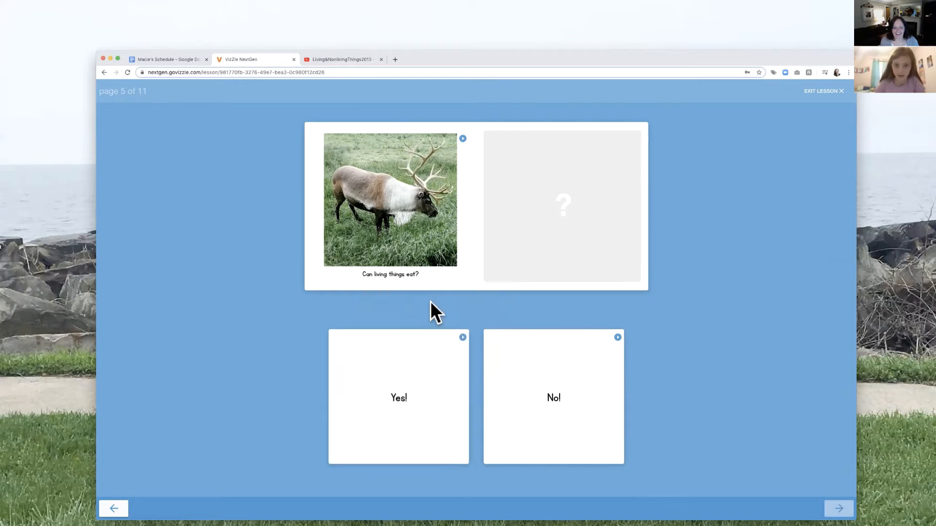
Answer Yes to whether living things eat and breathe.
drag(399, 397, 548, 217)
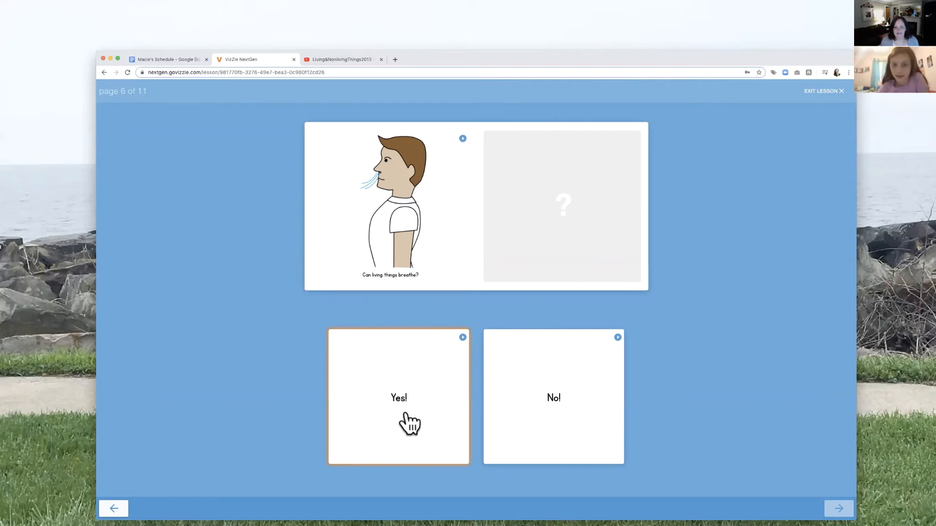
click(398, 397)
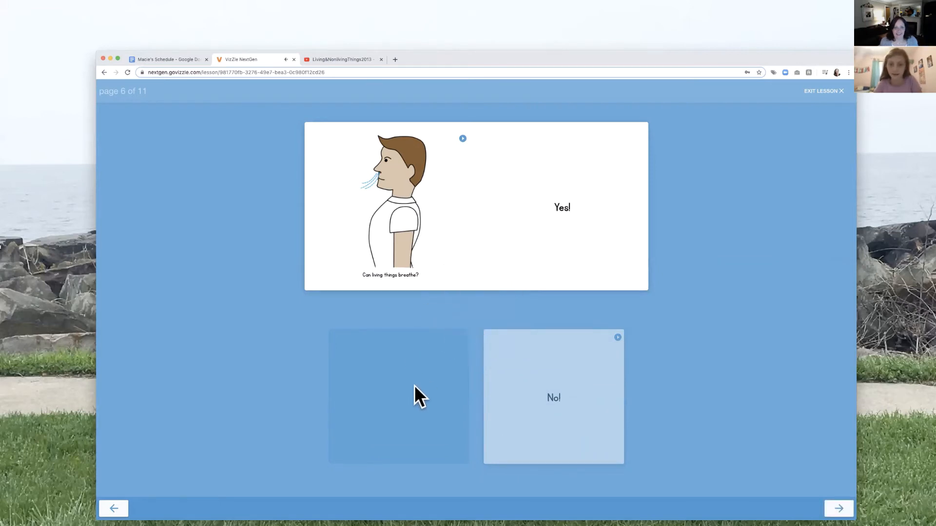
click(838, 508)
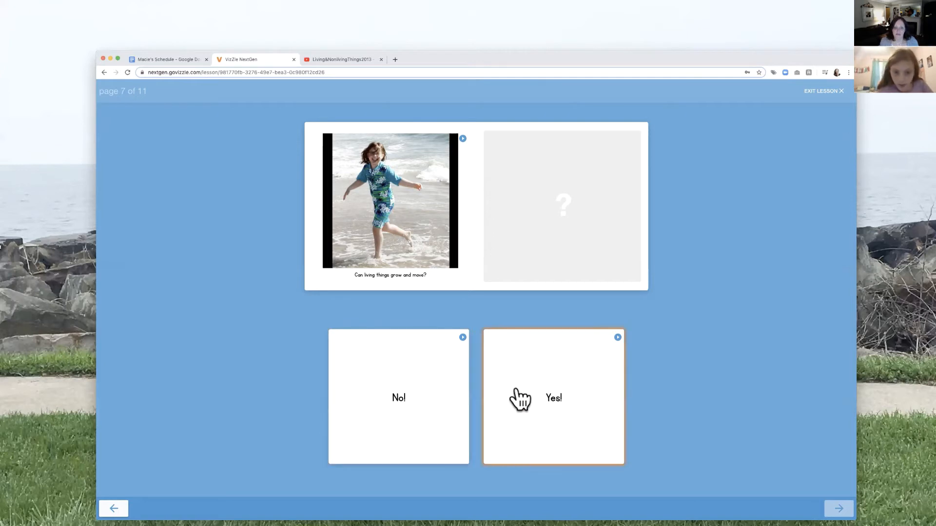
Answer Yes to the growing-and-moving and babies questions, reaching page 9 on nonliving things.
click(553, 398)
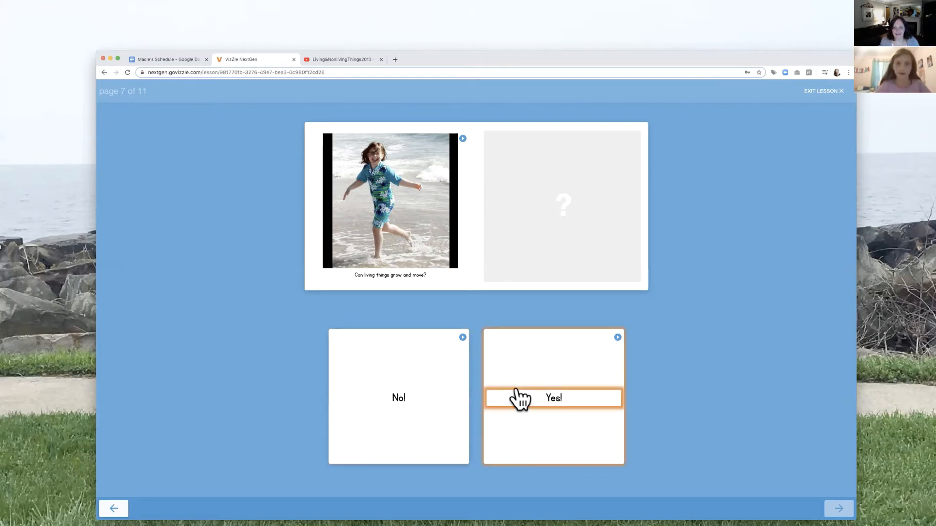
drag(553, 397, 564, 272)
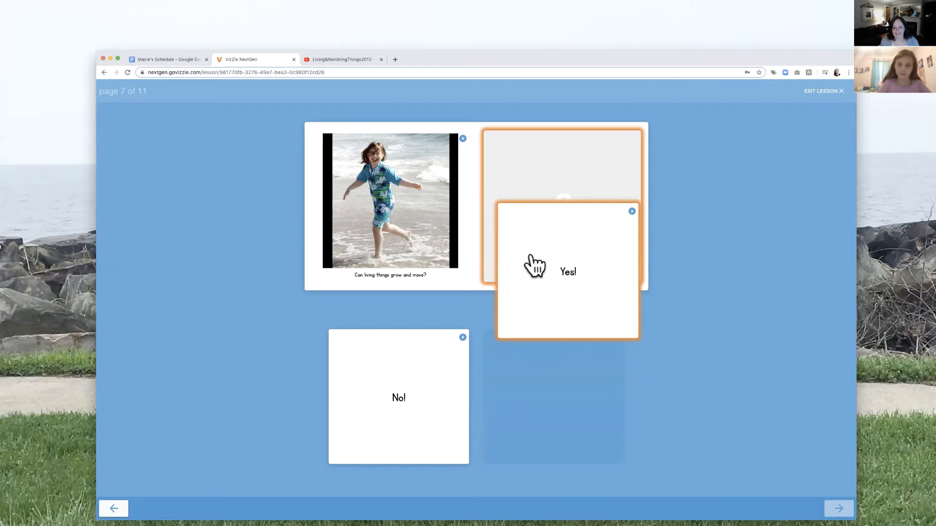
click(567, 271)
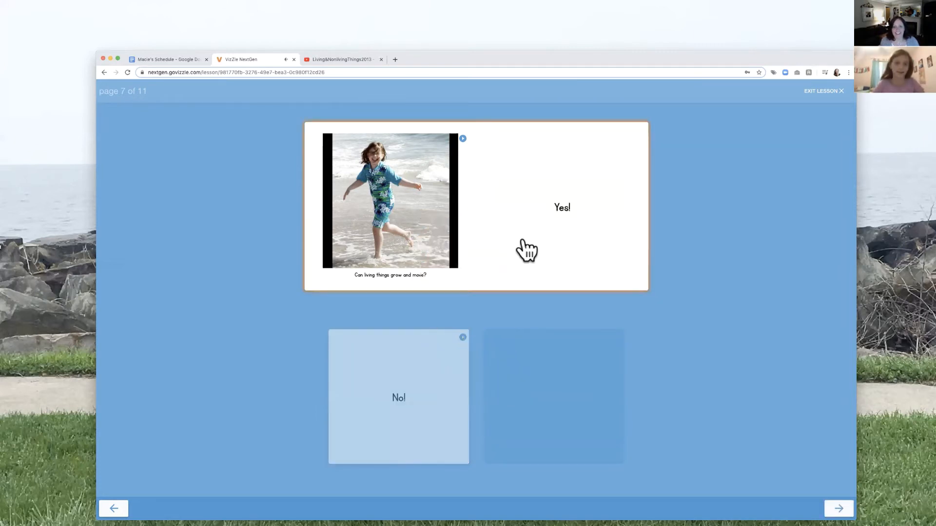
click(838, 508)
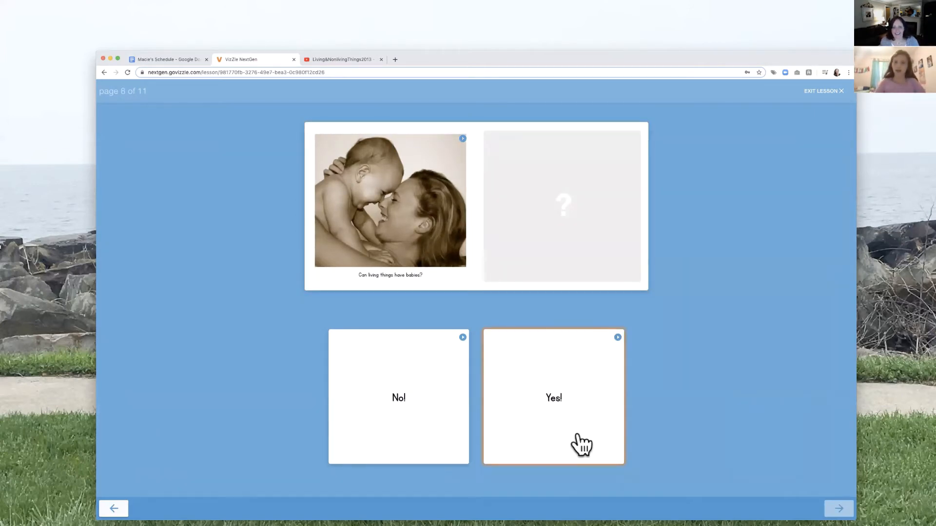
click(553, 397)
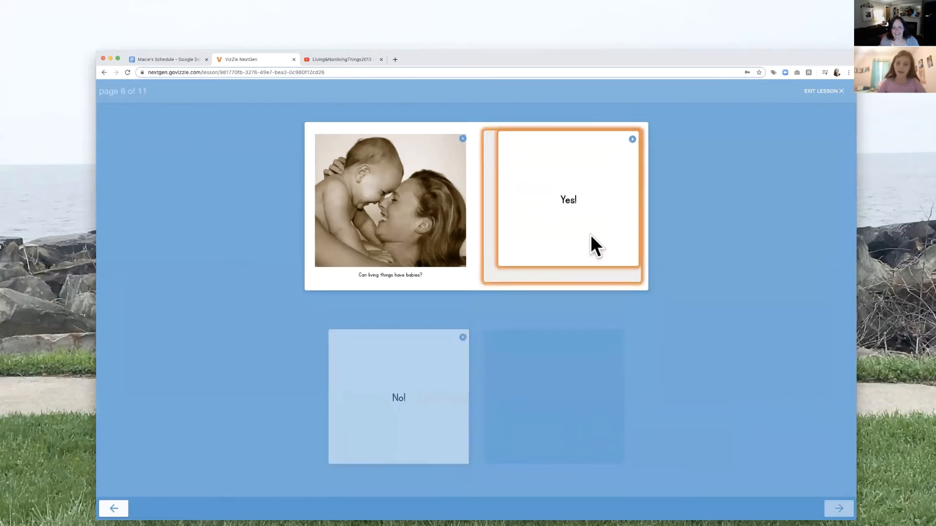
click(568, 200)
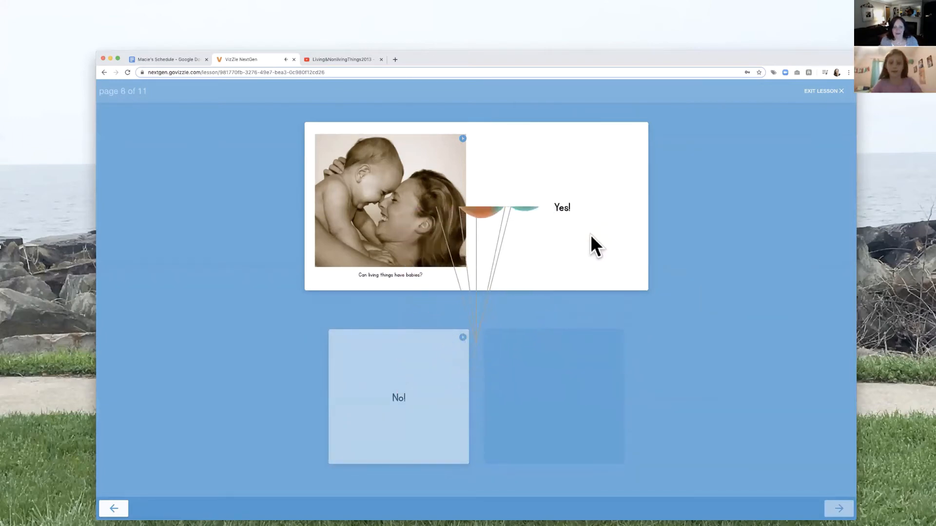
click(838, 508)
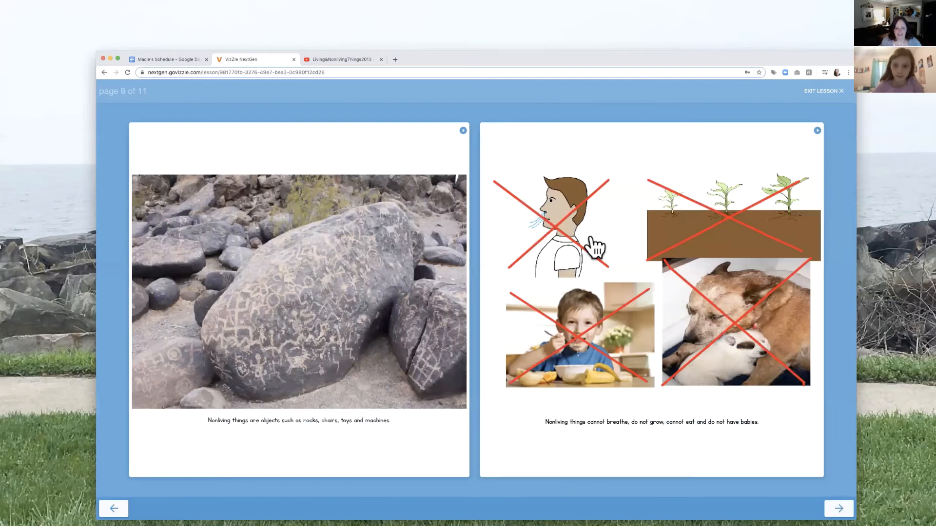
mouse_move(320, 433)
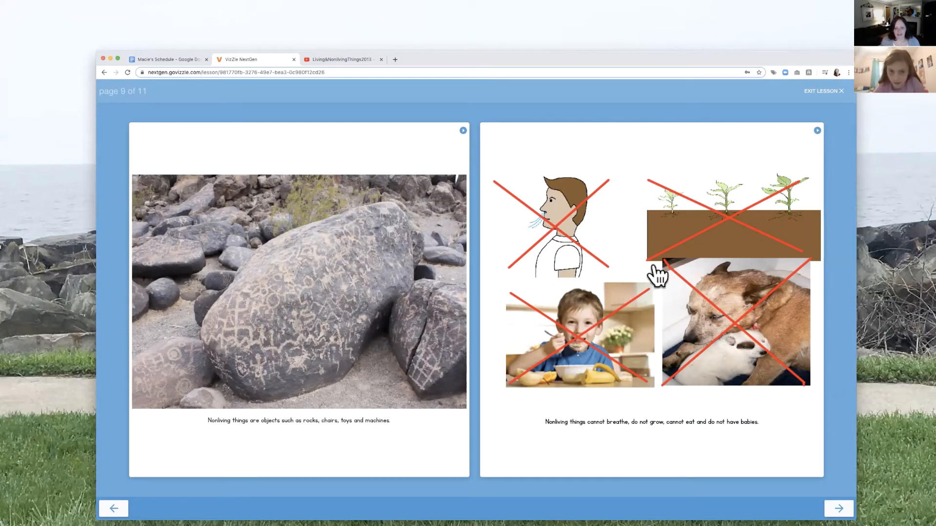
mouse_move(805, 498)
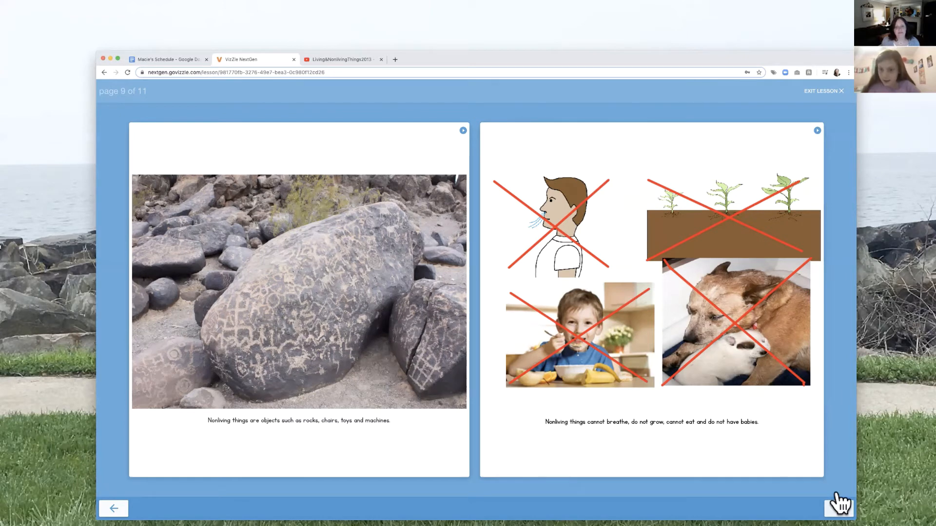
Start the sorting activity and sort the pencil and doll into Nonliving.
click(838, 502)
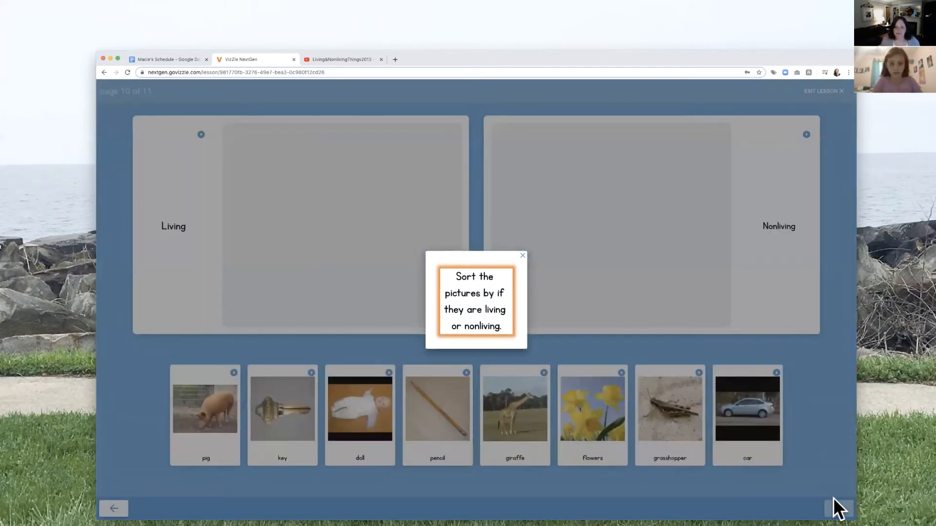
click(522, 256)
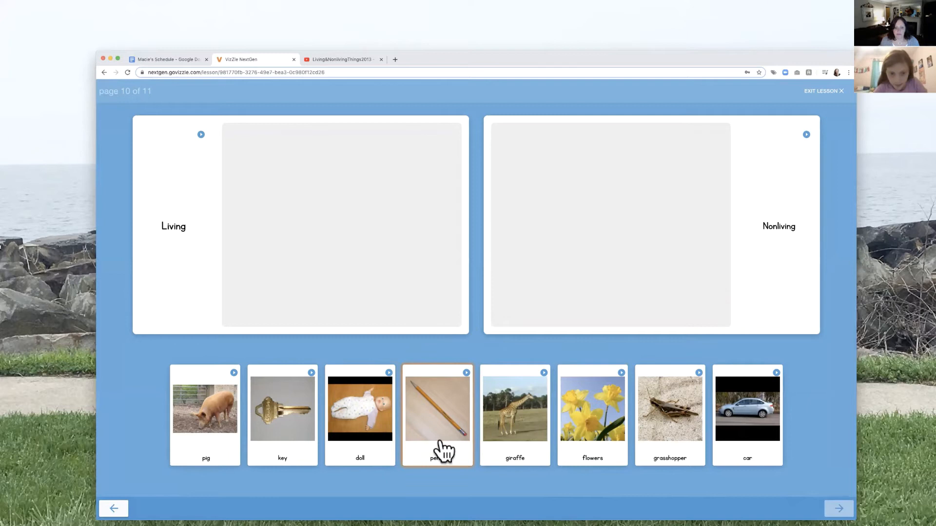
drag(438, 414, 618, 173)
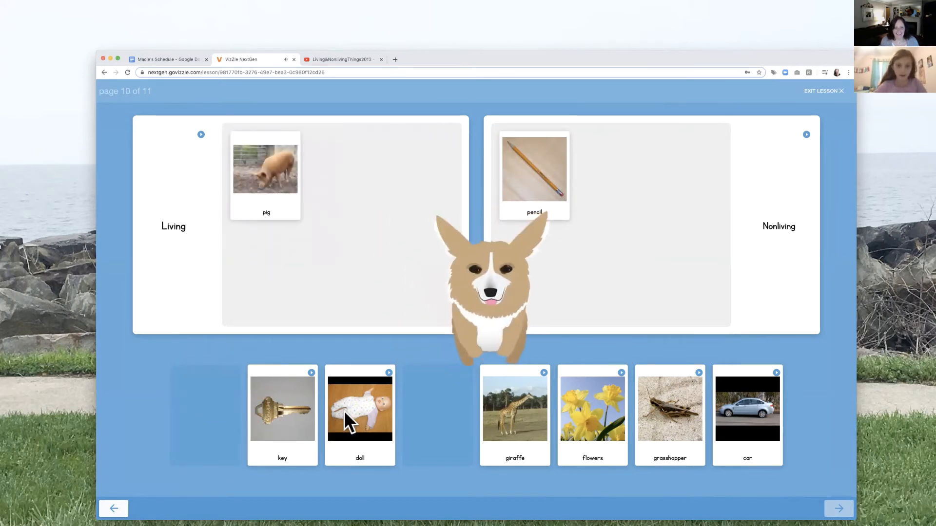
click(359, 414)
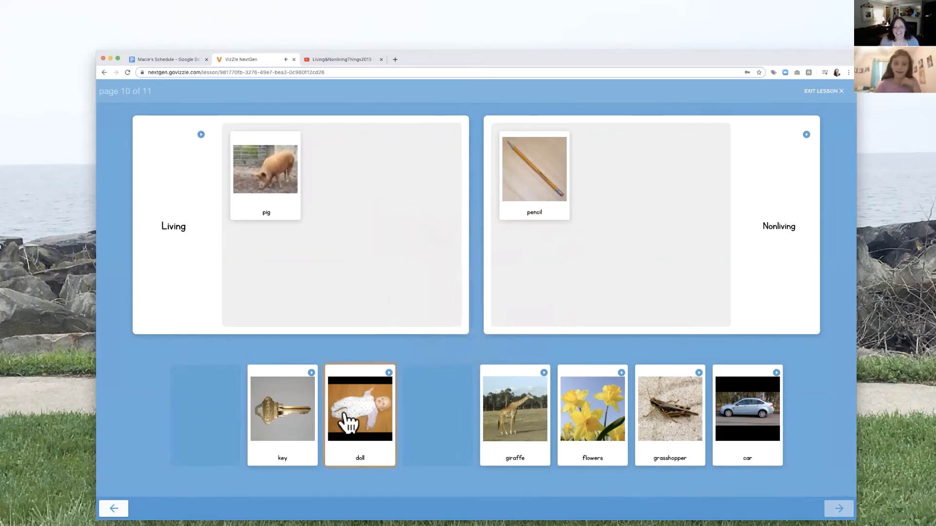
drag(359, 415, 352, 209)
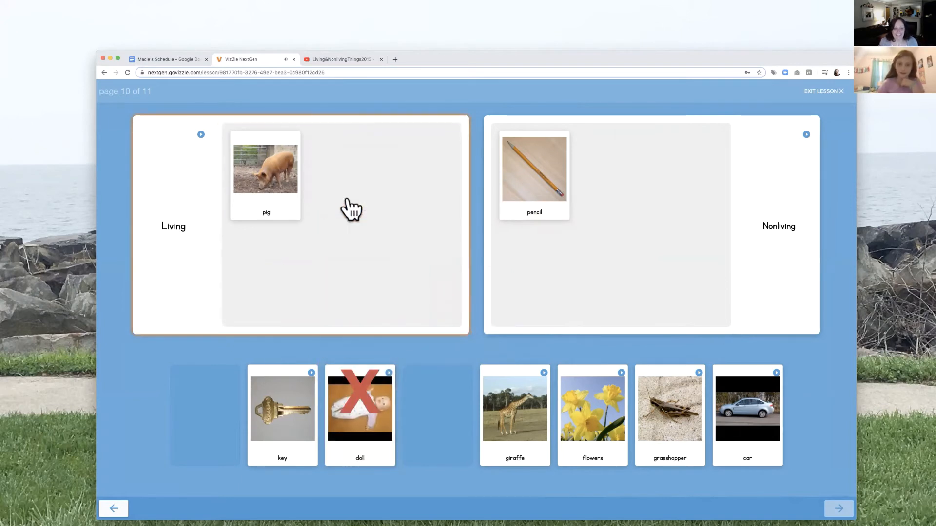
click(359, 412)
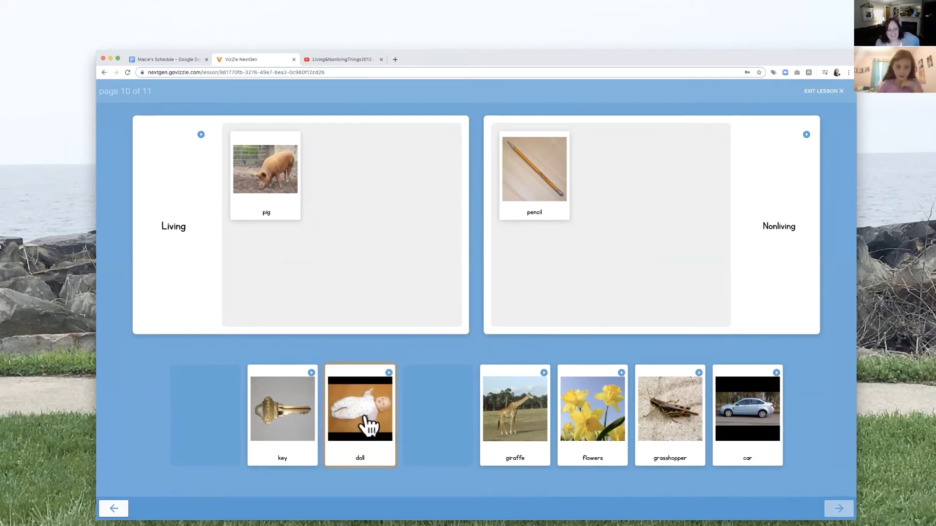
drag(359, 415, 644, 206)
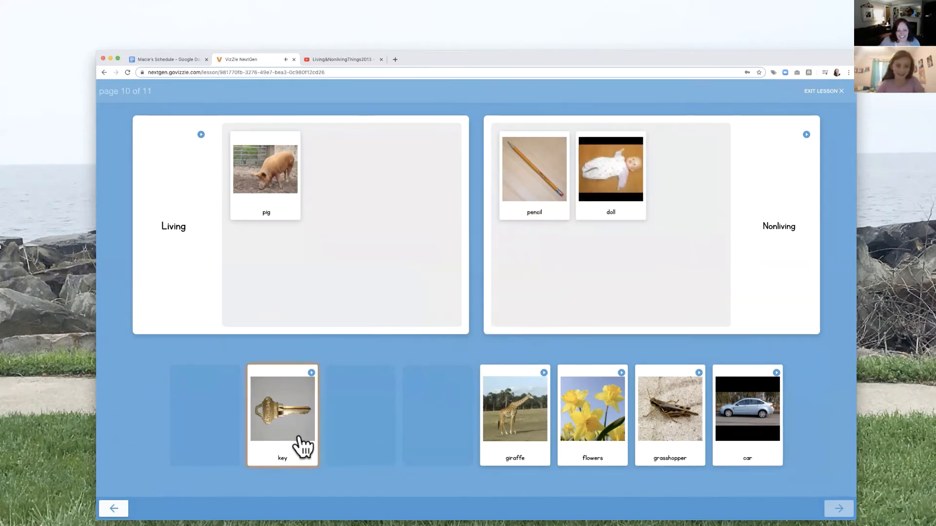
Sort the key and car into Nonliving, and giraffe, grasshopper and flowers into Living.
drag(282, 415, 612, 246)
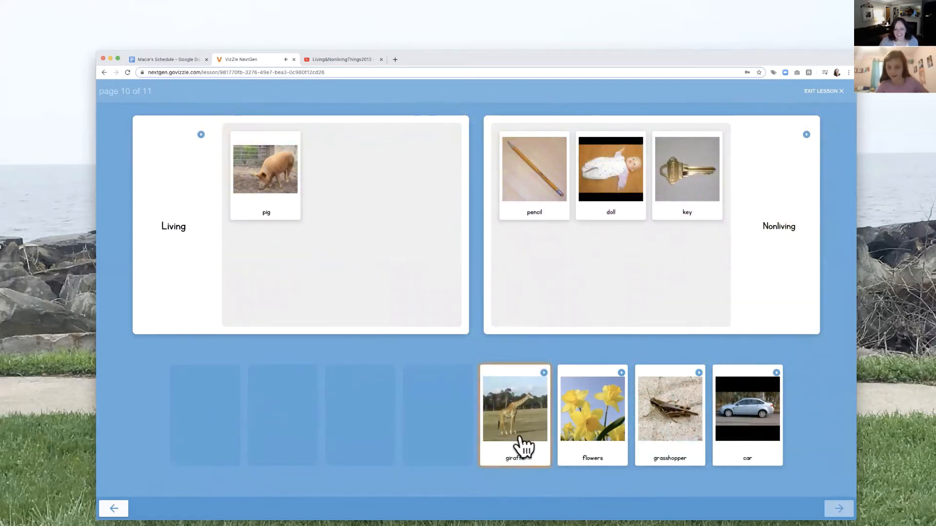
drag(515, 415, 326, 191)
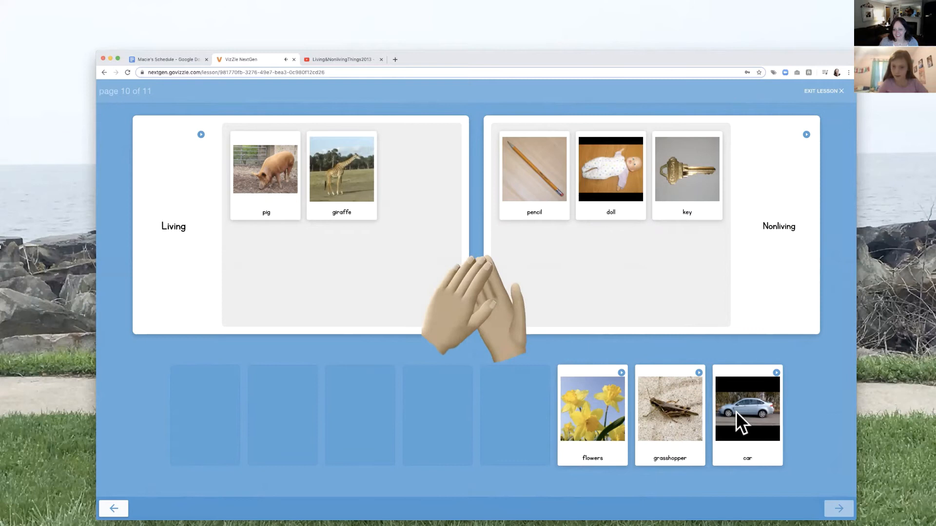
click(747, 412)
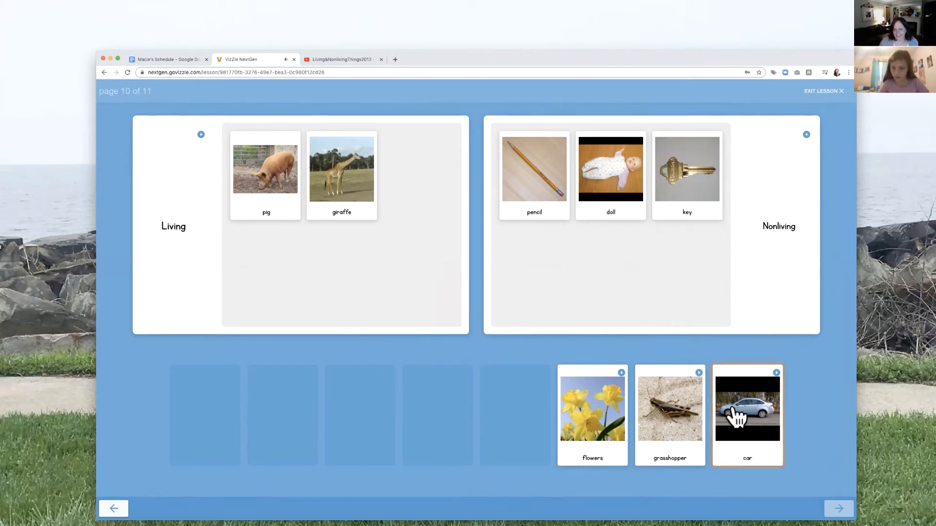
drag(747, 407, 533, 269)
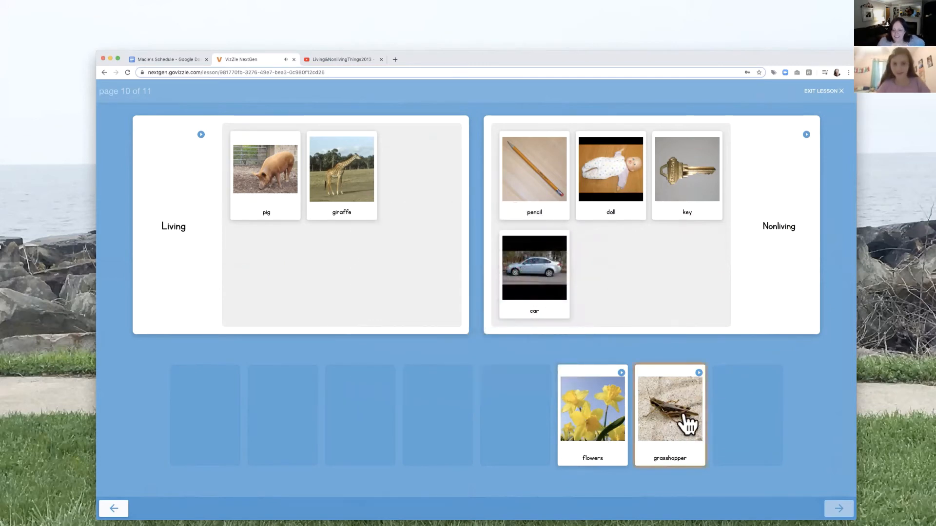
drag(669, 406, 429, 182)
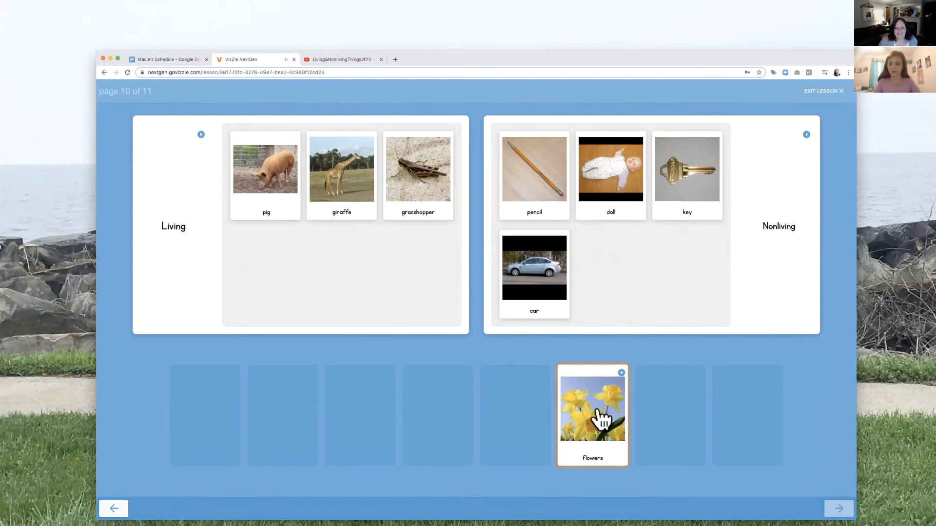
drag(592, 414, 265, 275)
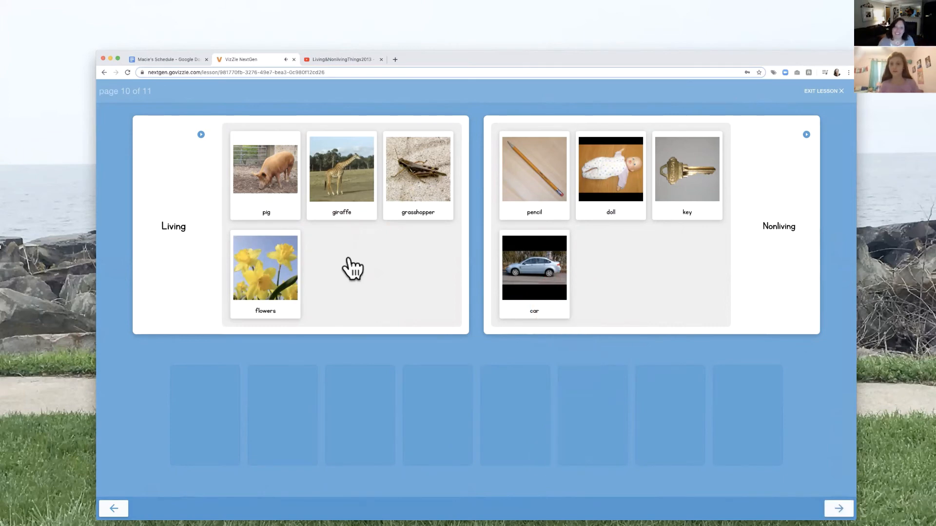
click(838, 509)
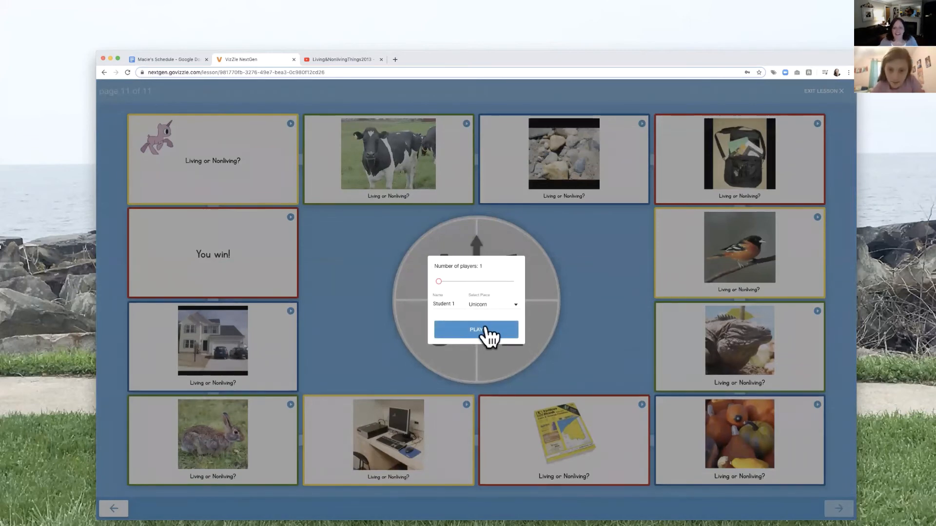
Start a one-player board game, spin for the unicorn, and close the answered cell phone card.
click(476, 330)
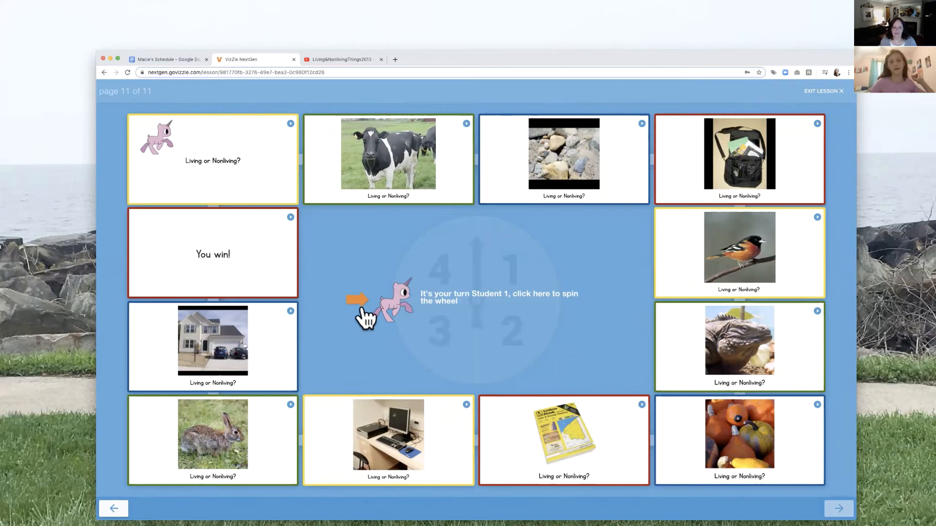
mouse_move(386, 308)
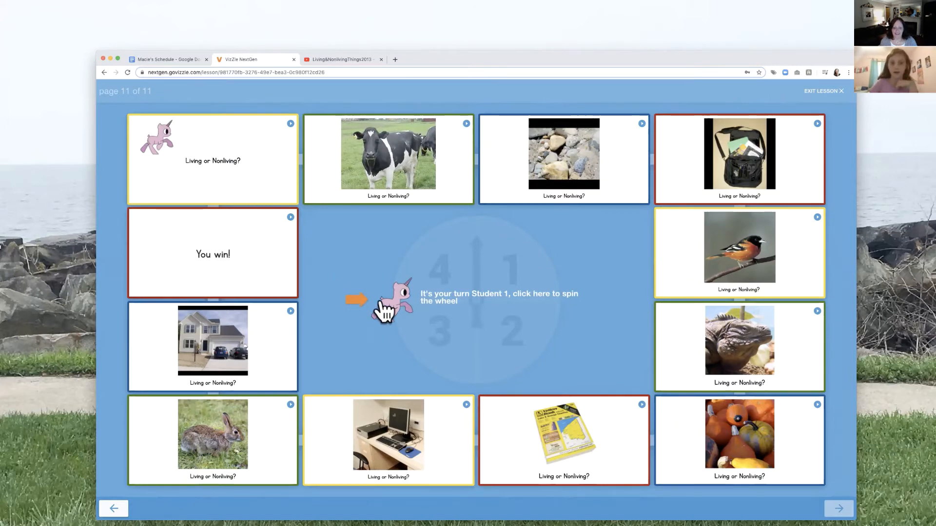
click(394, 301)
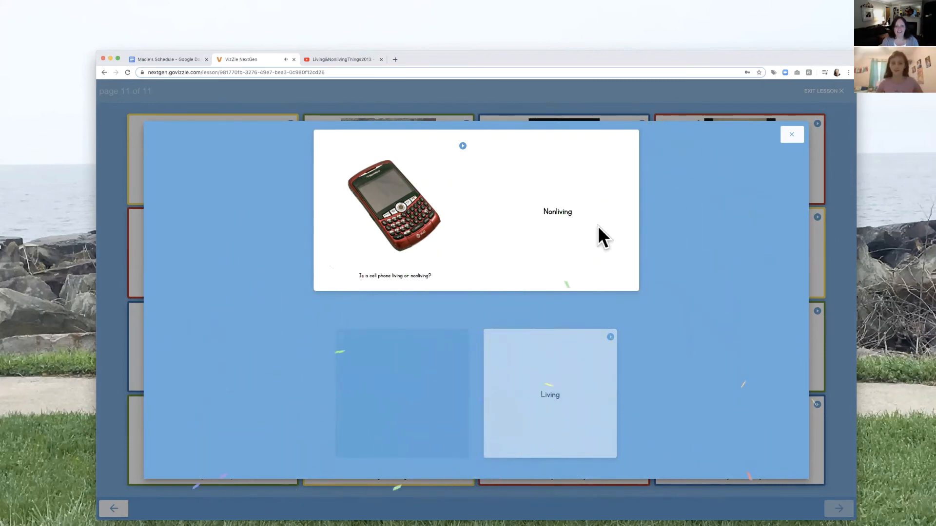
click(792, 134)
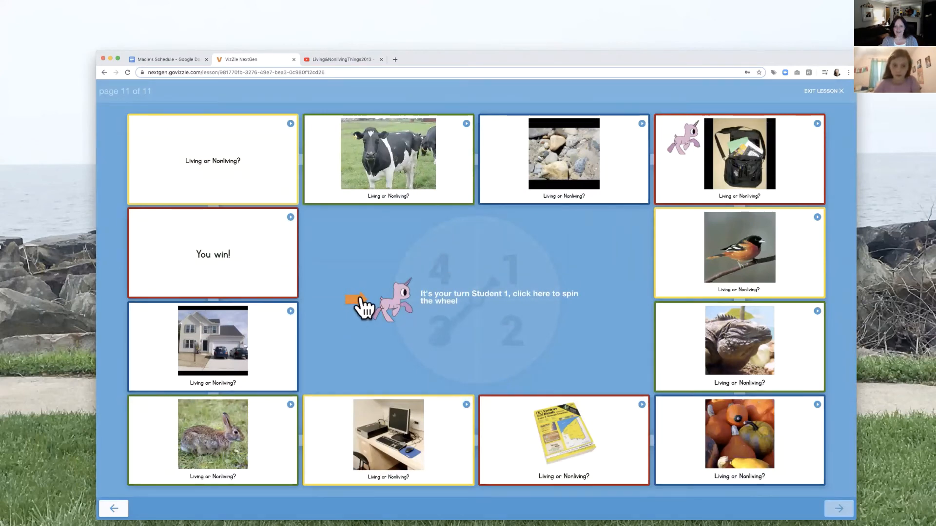
Spin the wheel and answer the bird question as Living.
click(388, 301)
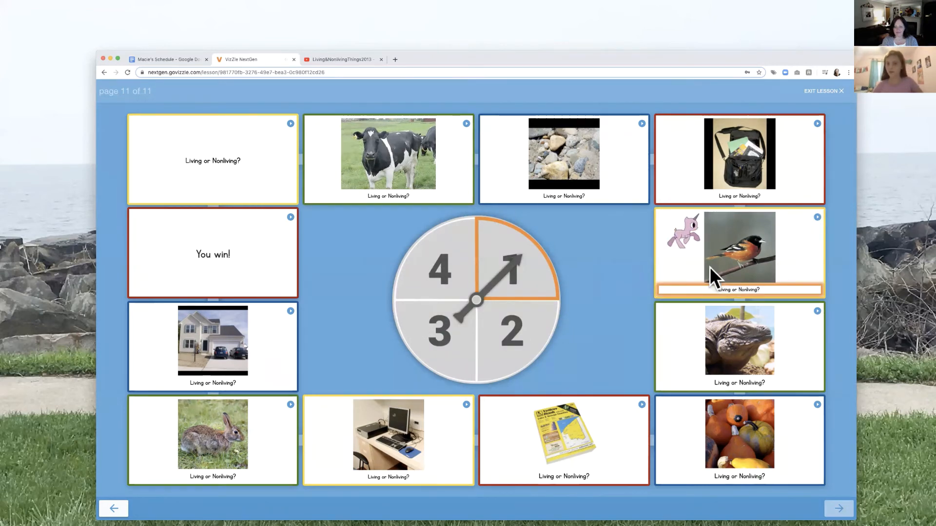
click(739, 253)
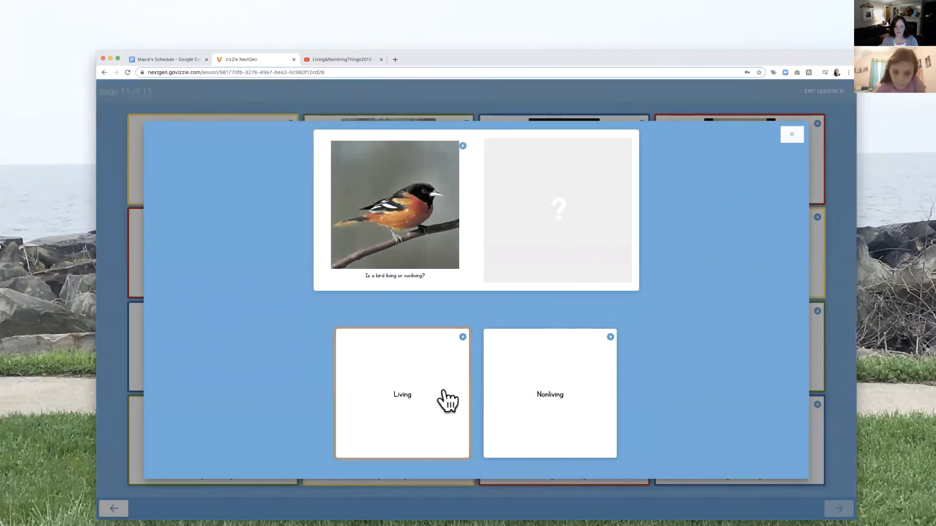
drag(402, 394, 513, 233)
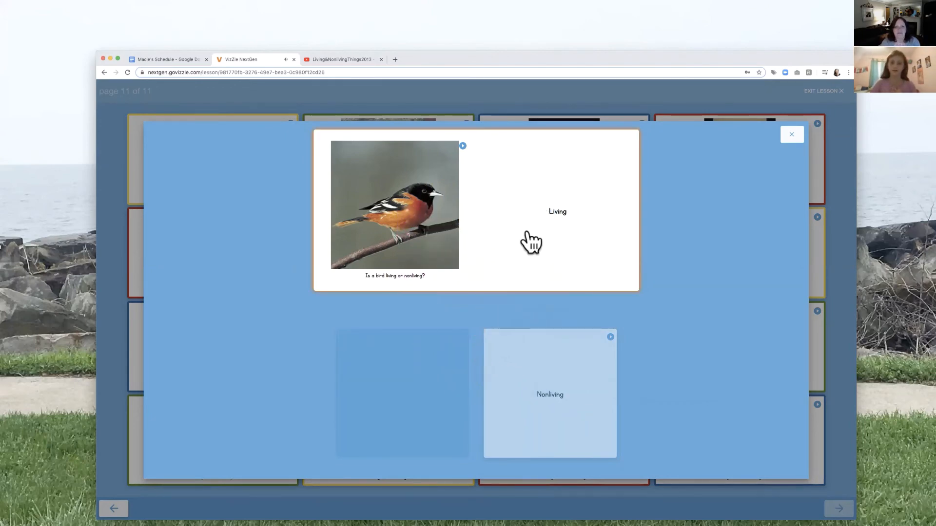
click(792, 133)
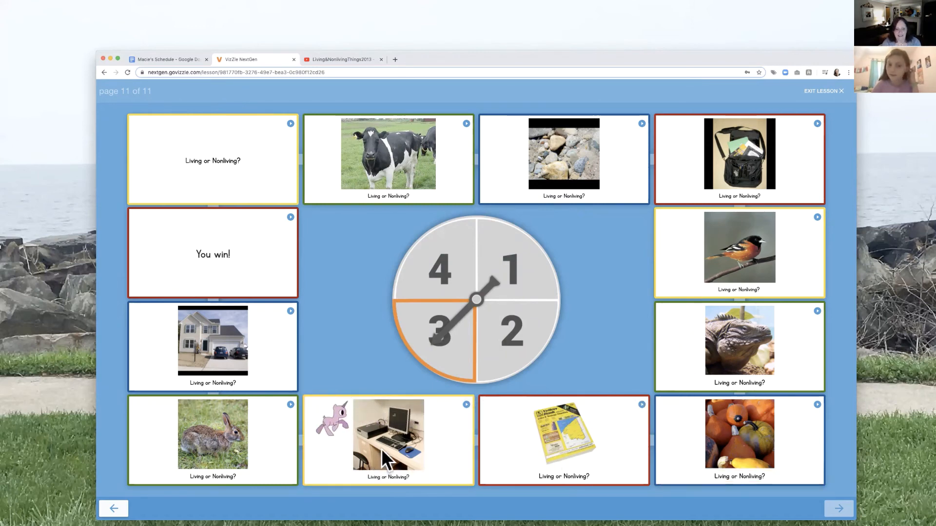
Answer the computer and chair questions as Nonliving, spinning between them.
click(388, 434)
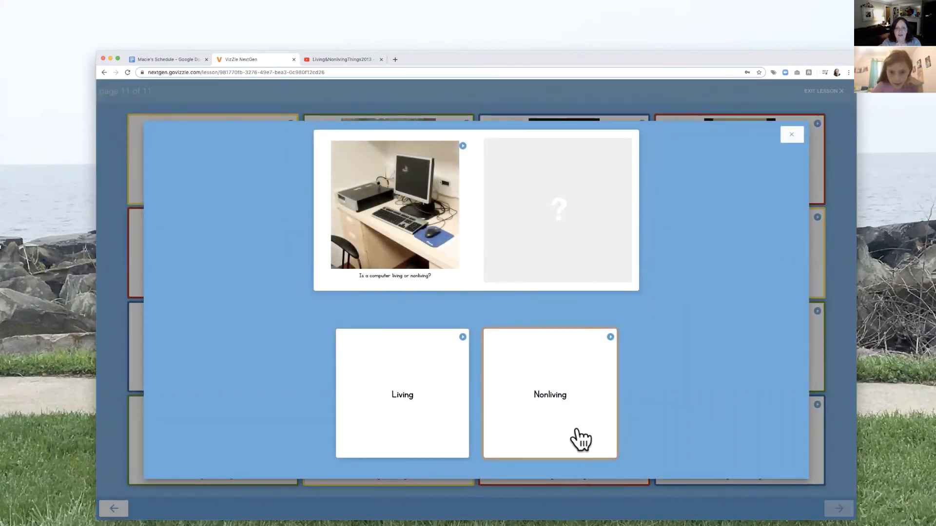
drag(549, 394, 546, 313)
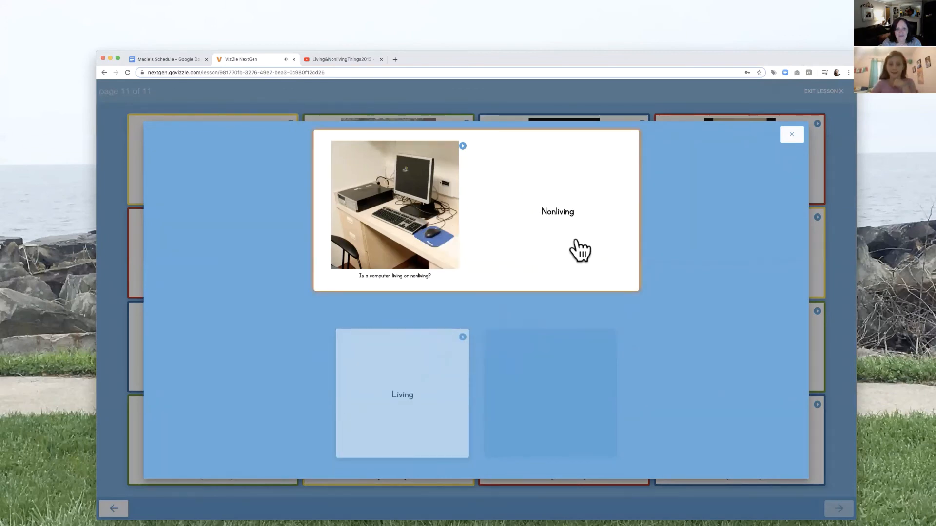
click(792, 133)
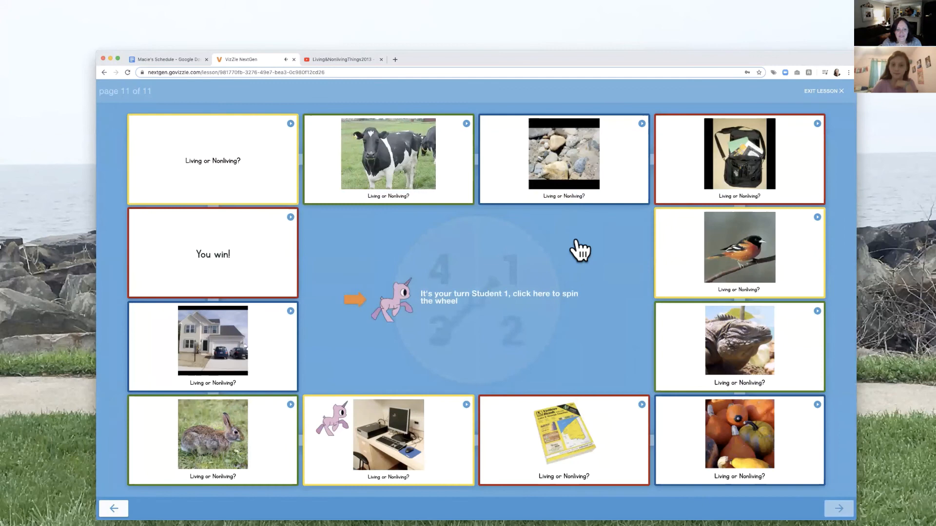
click(476, 300)
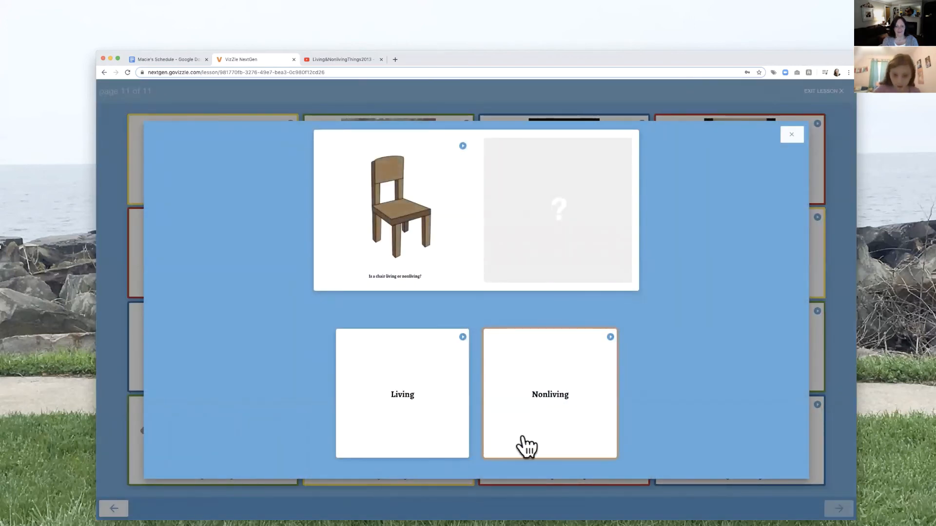
drag(549, 394, 553, 308)
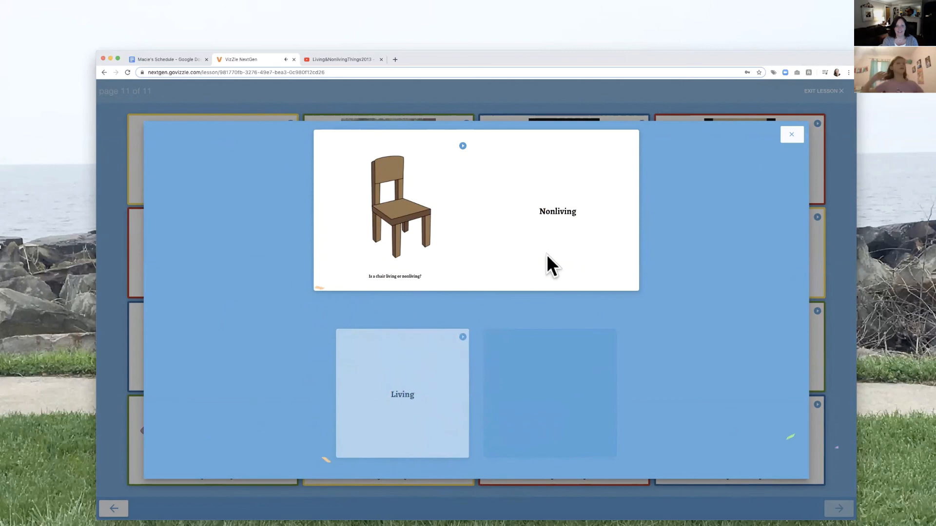
click(791, 134)
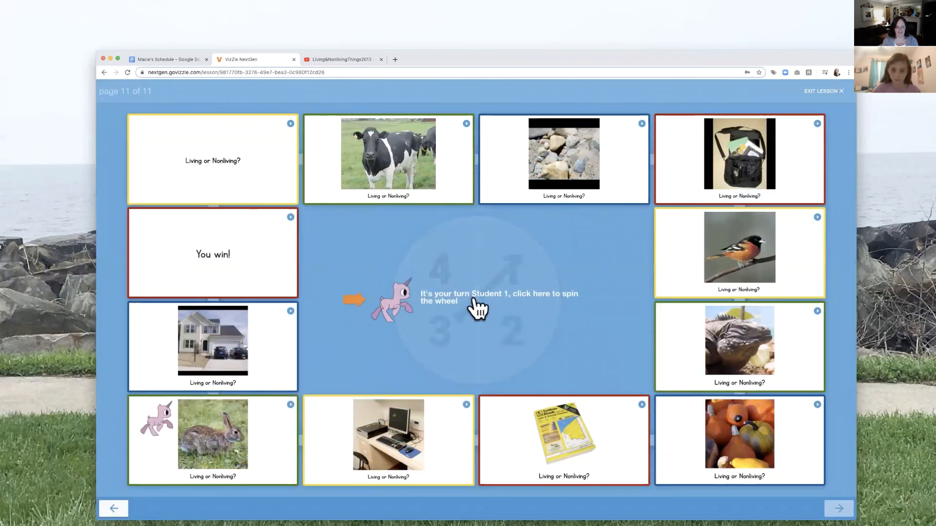
Spin to reach the house square, open its question, then spin again to finish the game.
click(478, 308)
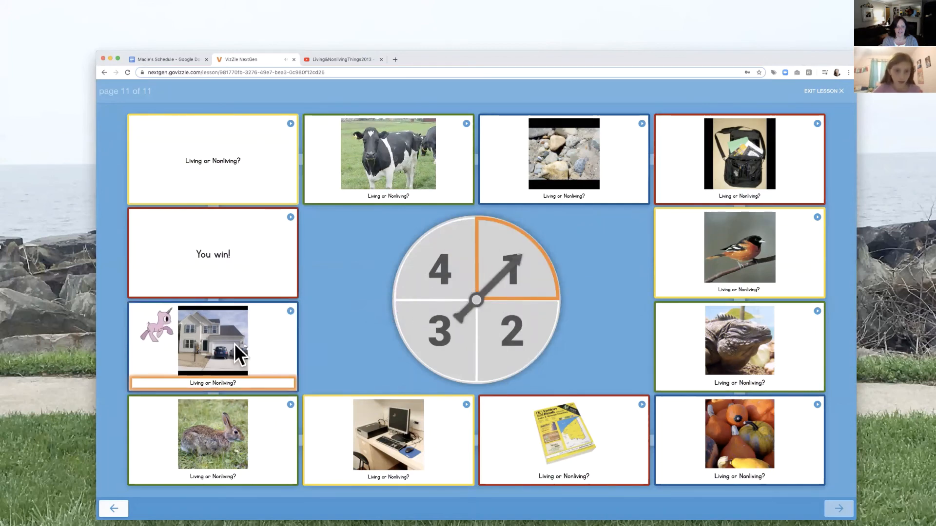
click(212, 340)
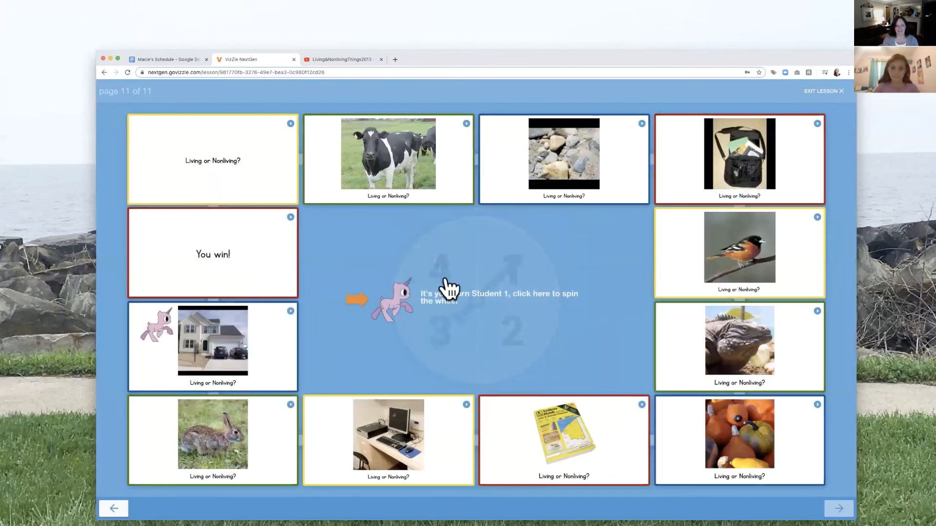
click(476, 298)
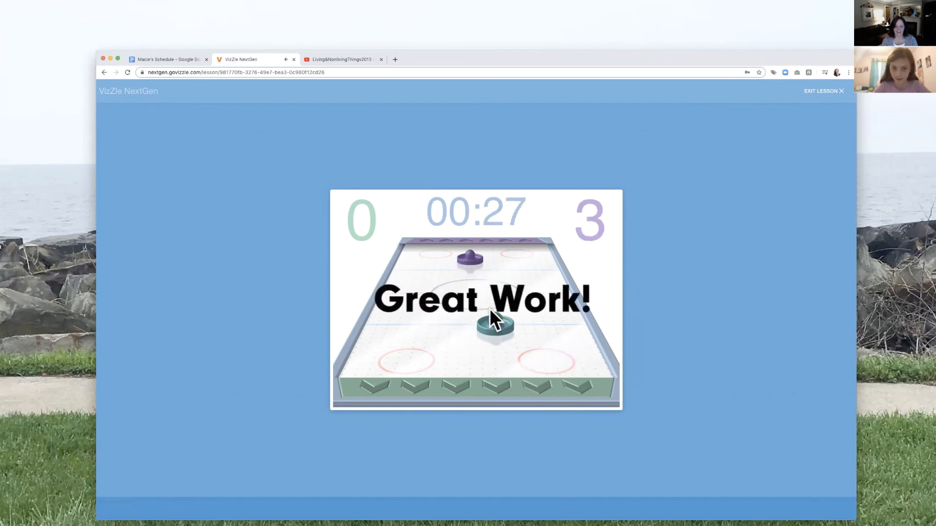
mouse_move(507, 341)
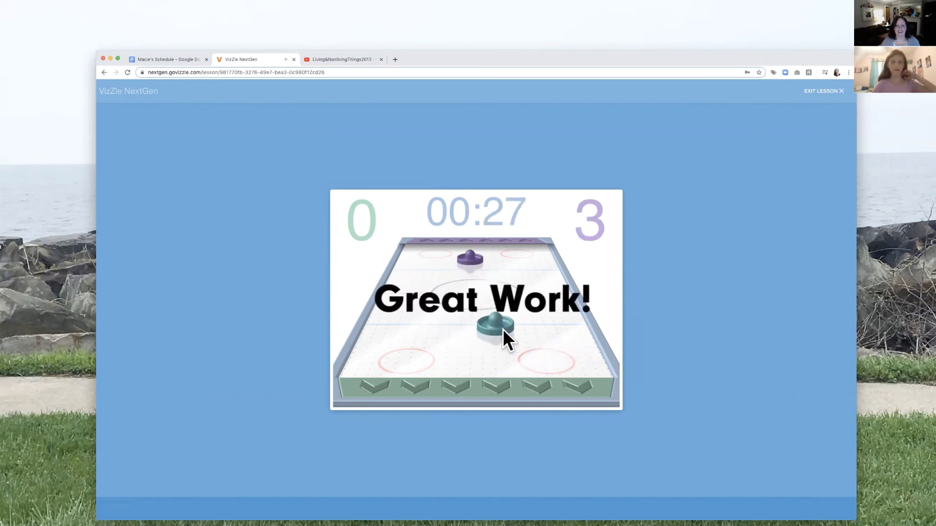
Exit the Great Work reward screen back to Macie's Lessons.
click(821, 90)
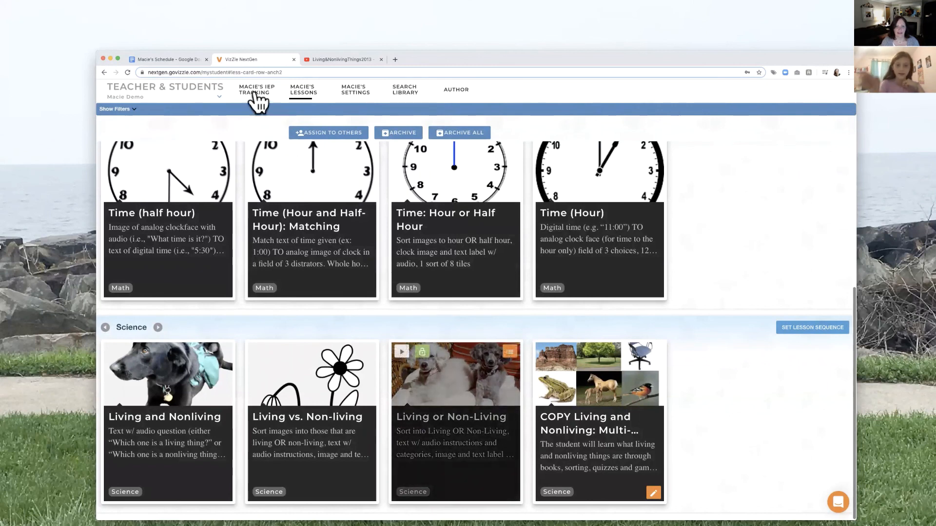
In the Macie's Schedule tab, cross out the Living/Non-Living Activity line.
click(167, 59)
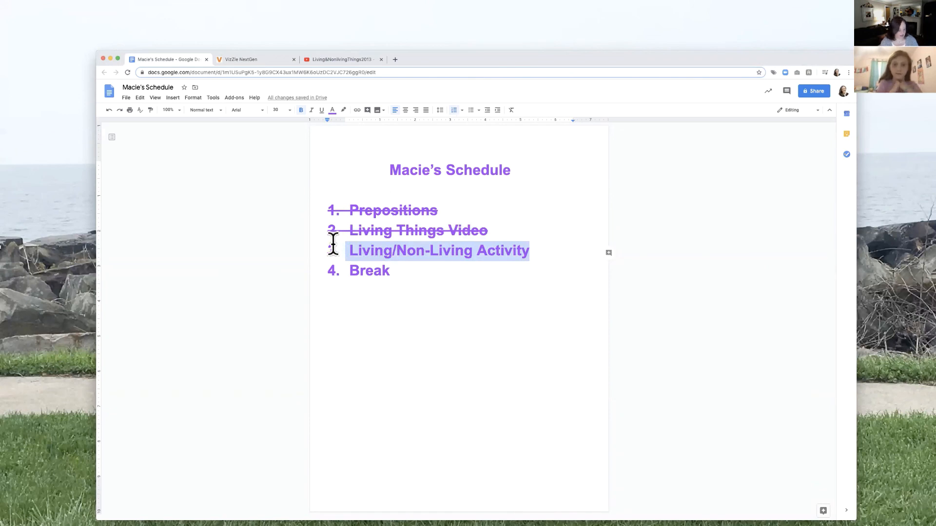
click(321, 109)
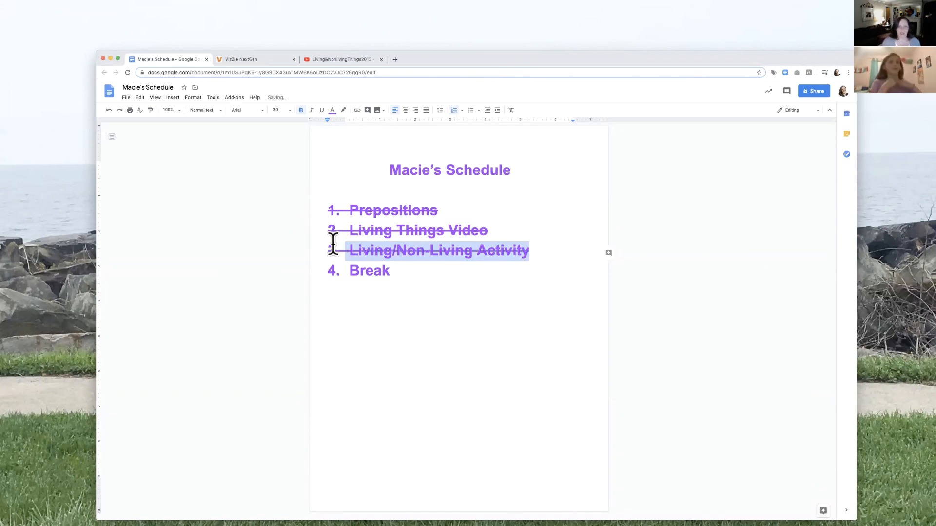